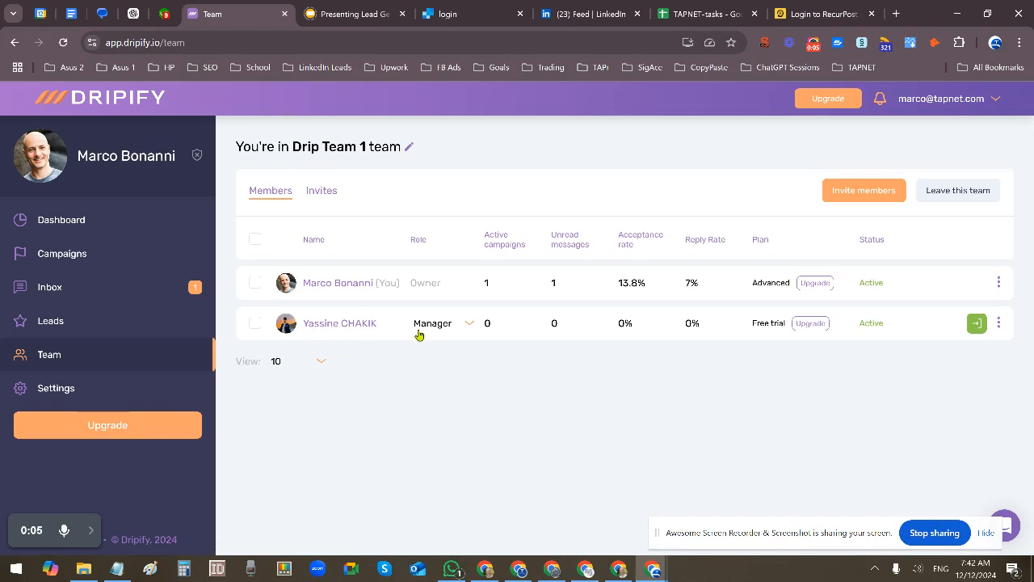
pyautogui.moveTo(340, 240)
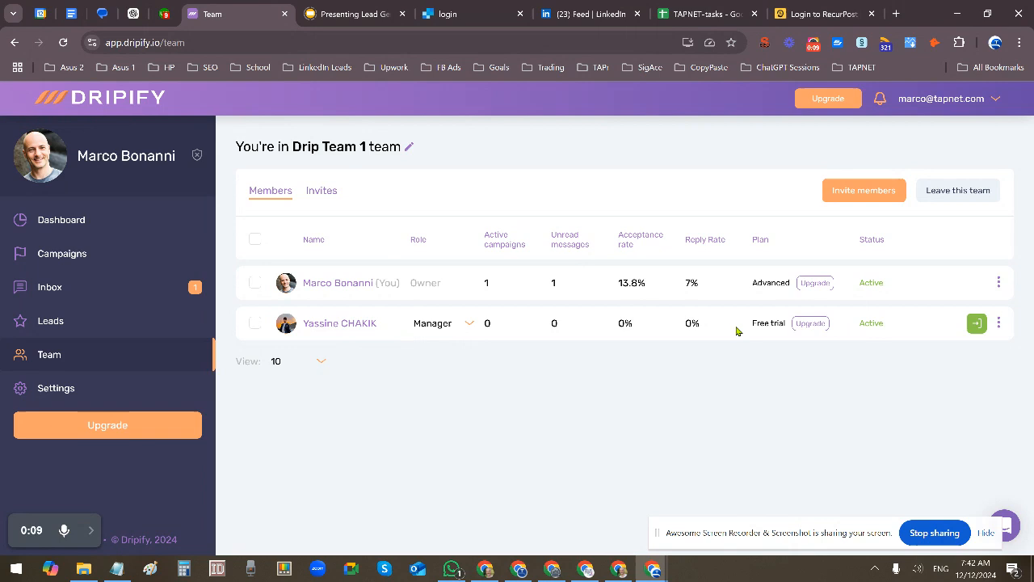
pyautogui.moveTo(977, 323)
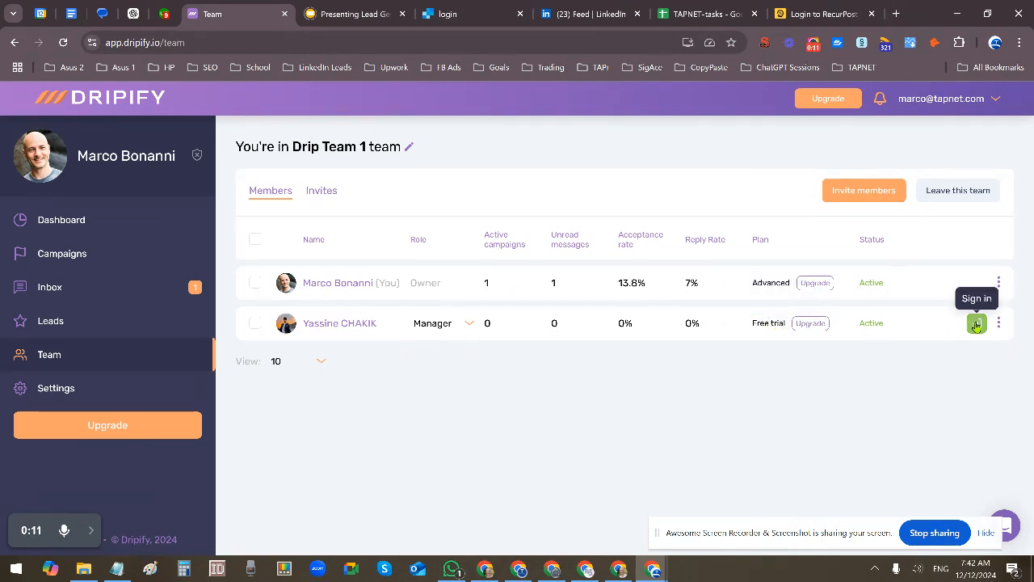
# Step: Enter the member's account briefly, then return and browse your saved sequence templates
pyautogui.click(977, 324)
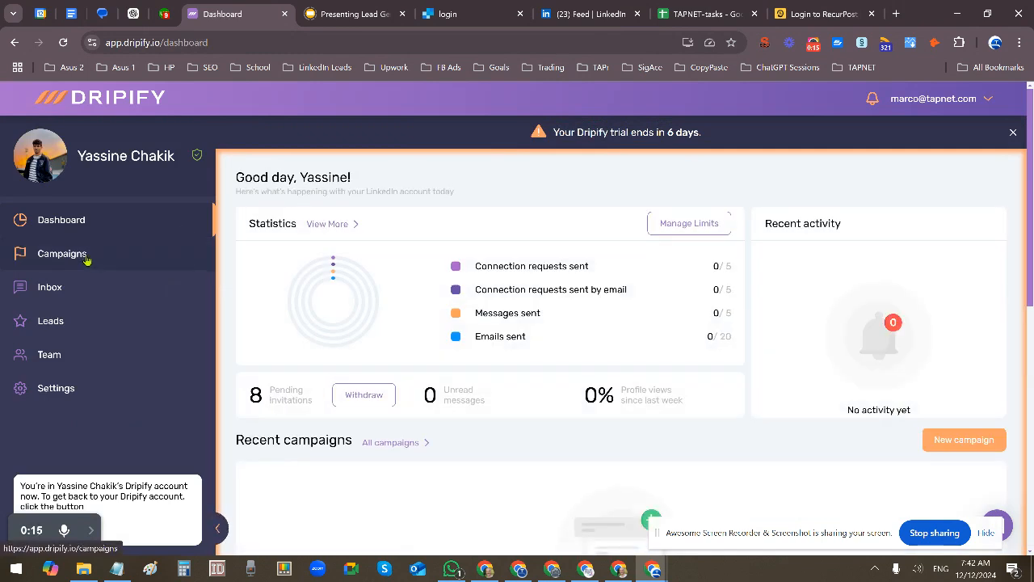
pyautogui.moveTo(87, 254)
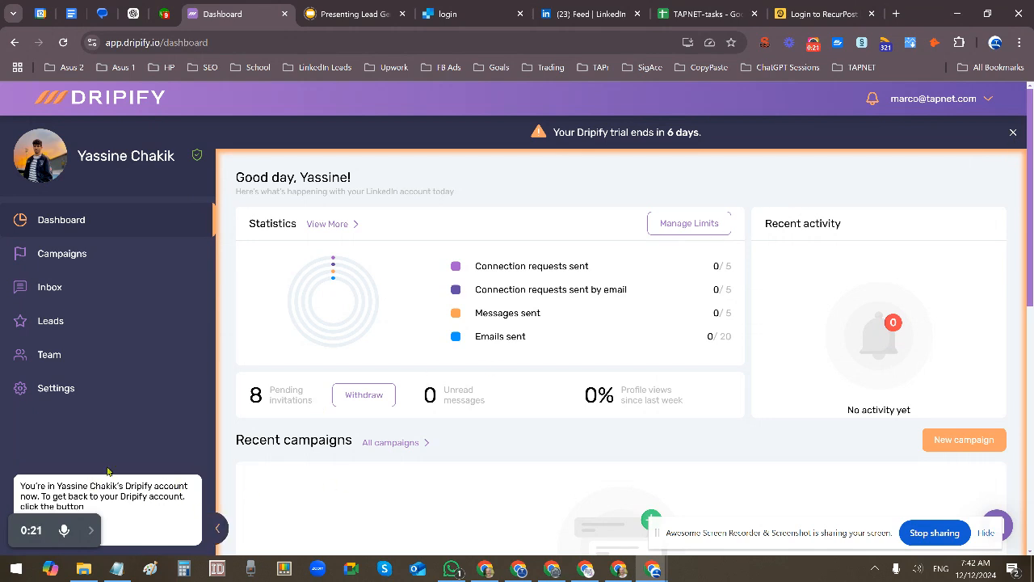
pyautogui.moveTo(658, 539)
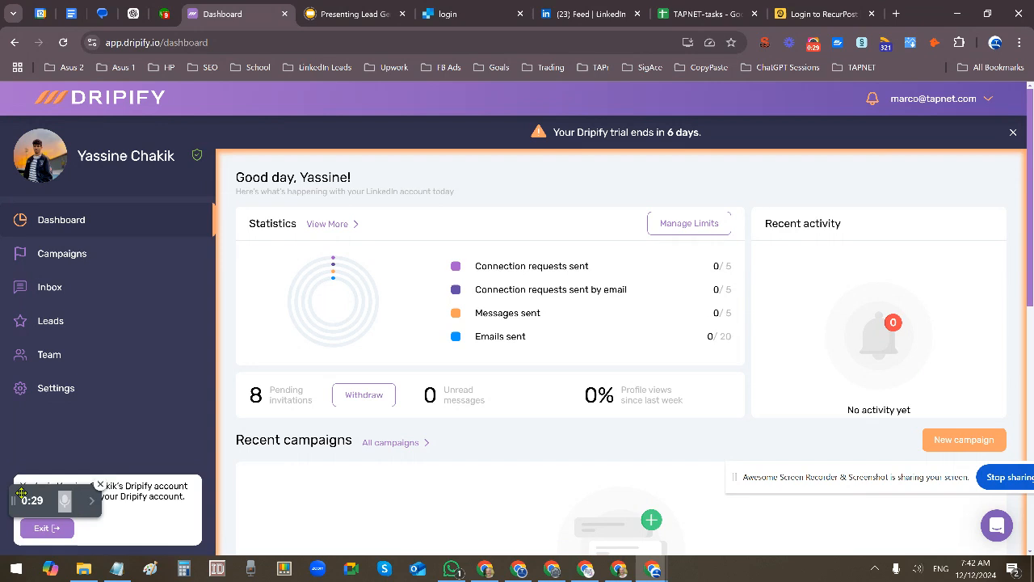
pyautogui.click(50, 354)
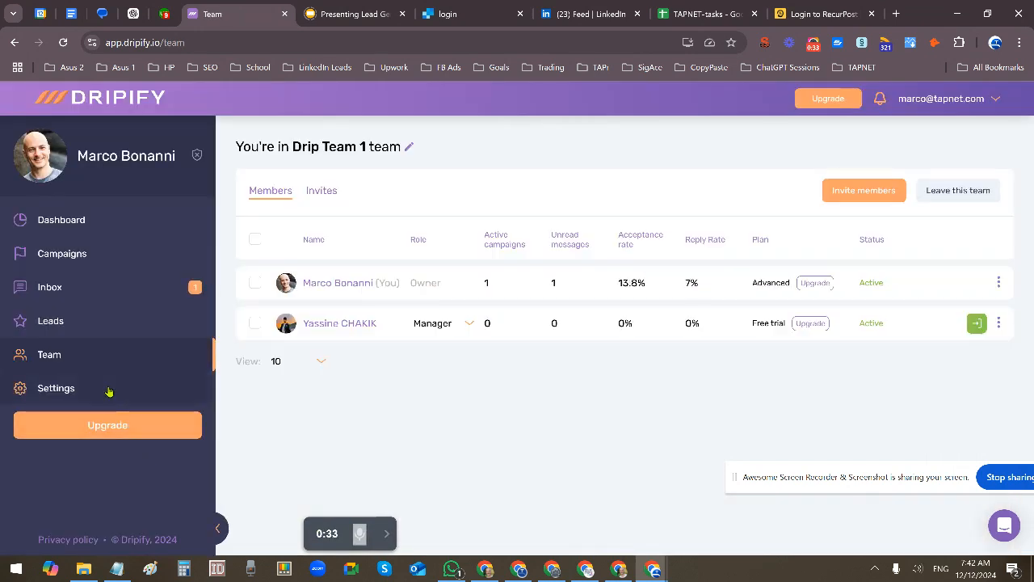
pyautogui.click(56, 388)
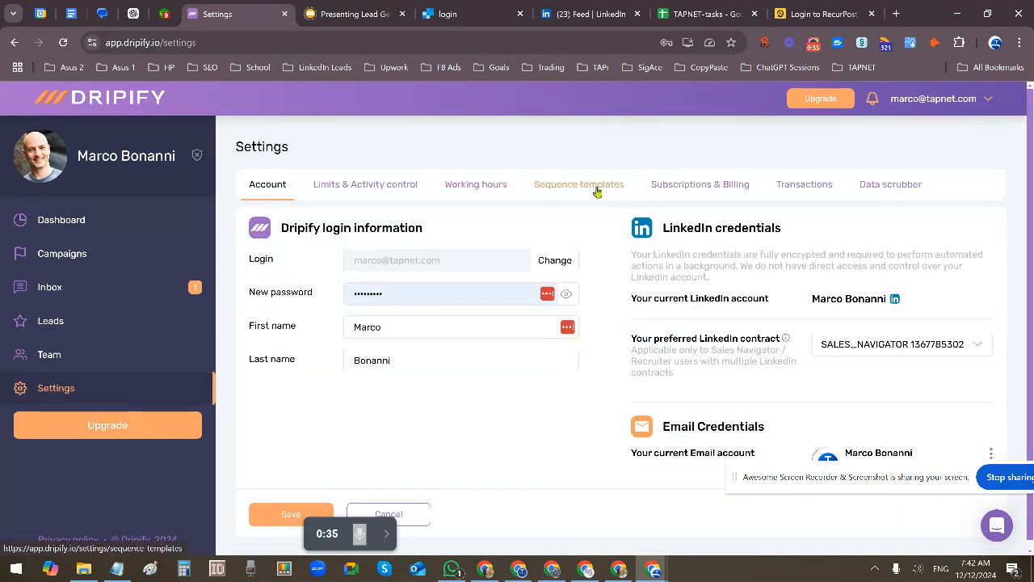
pyautogui.click(578, 185)
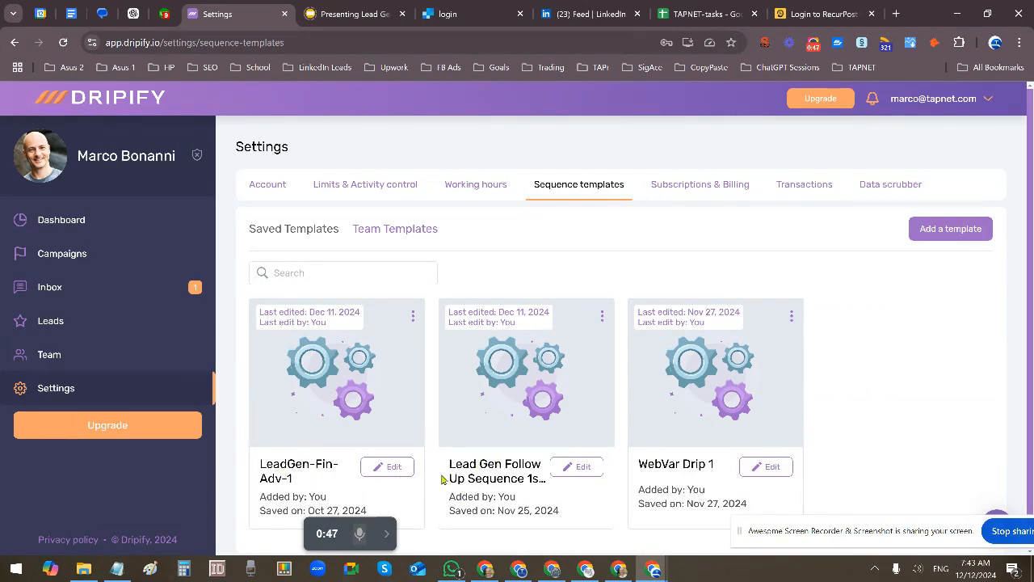
pyautogui.moveTo(573, 471)
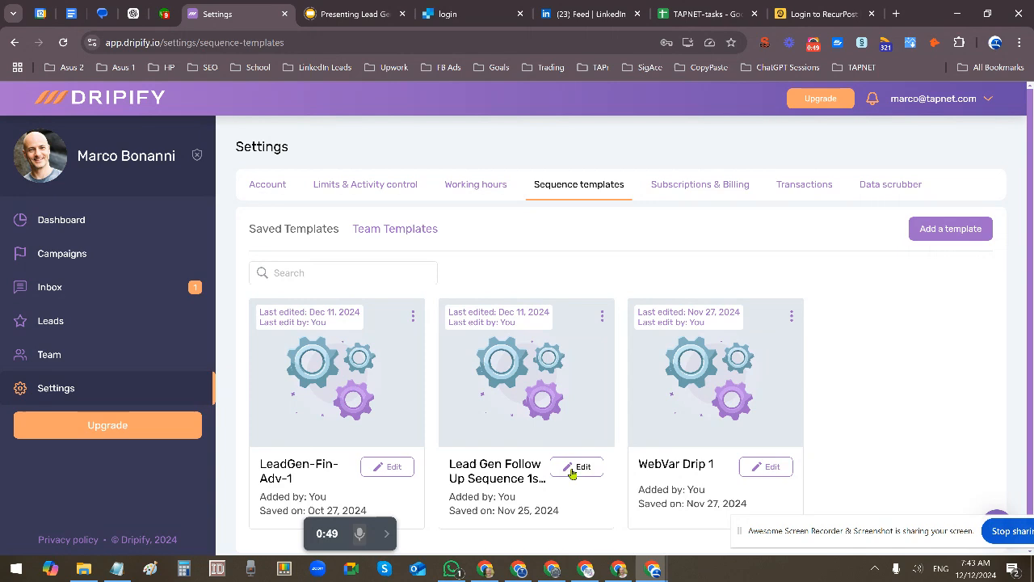
pyautogui.click(576, 467)
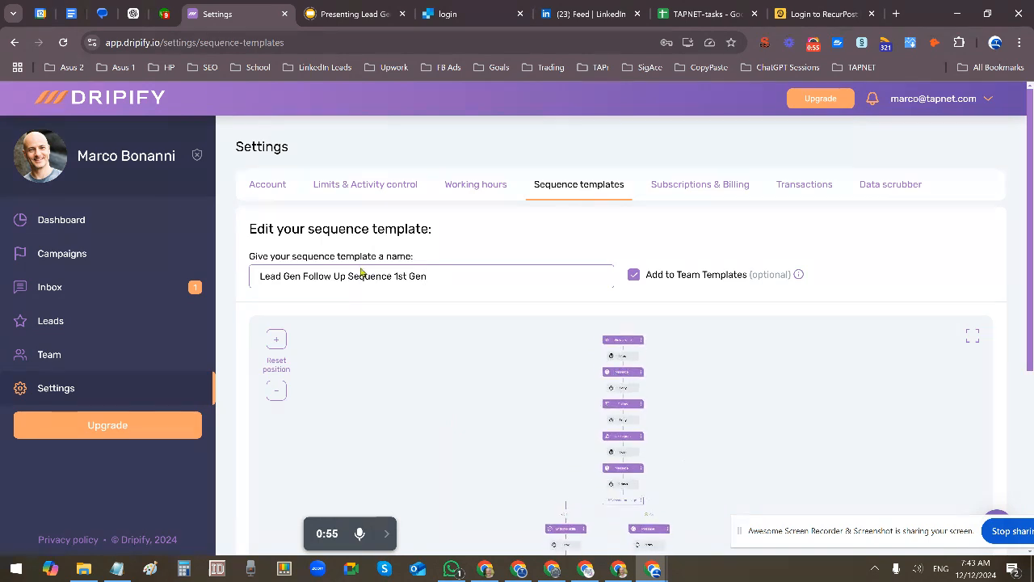
pyautogui.scroll(3)
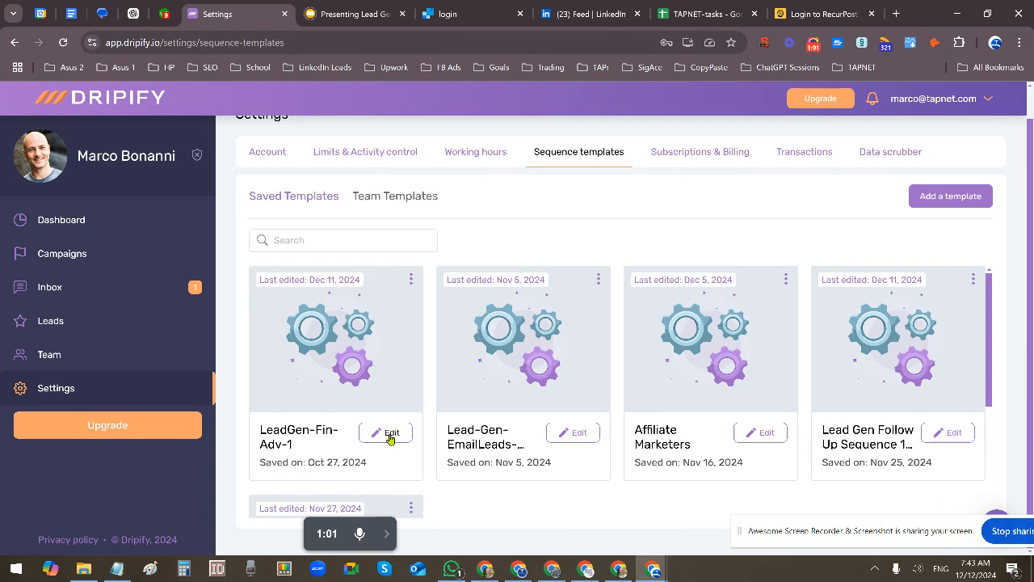
pyautogui.moveTo(815, 453)
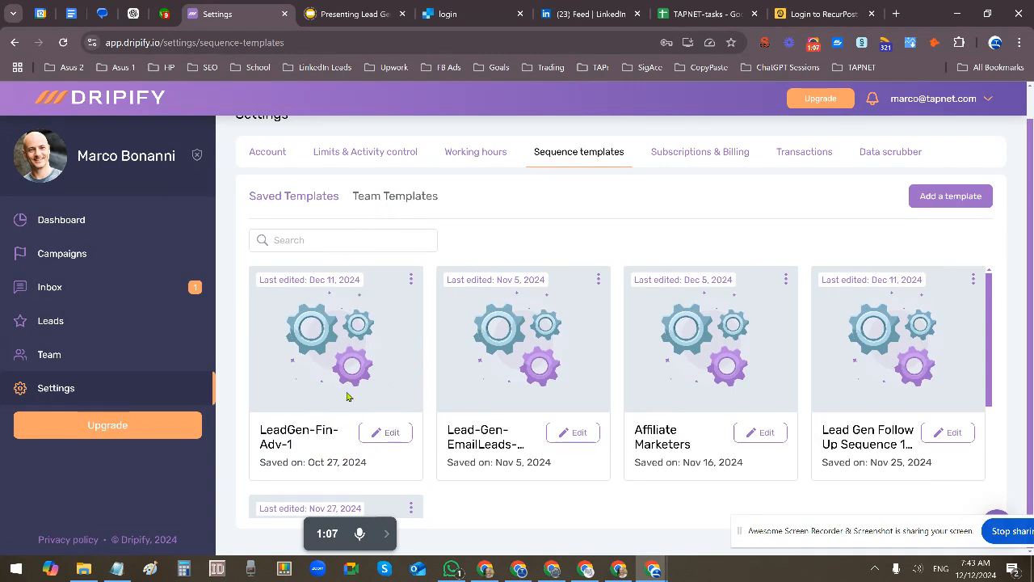
# Step: Change the LeadGen-Fin-Adv-1 invitation note to 'Can I send you more details?' and save it
pyautogui.click(386, 432)
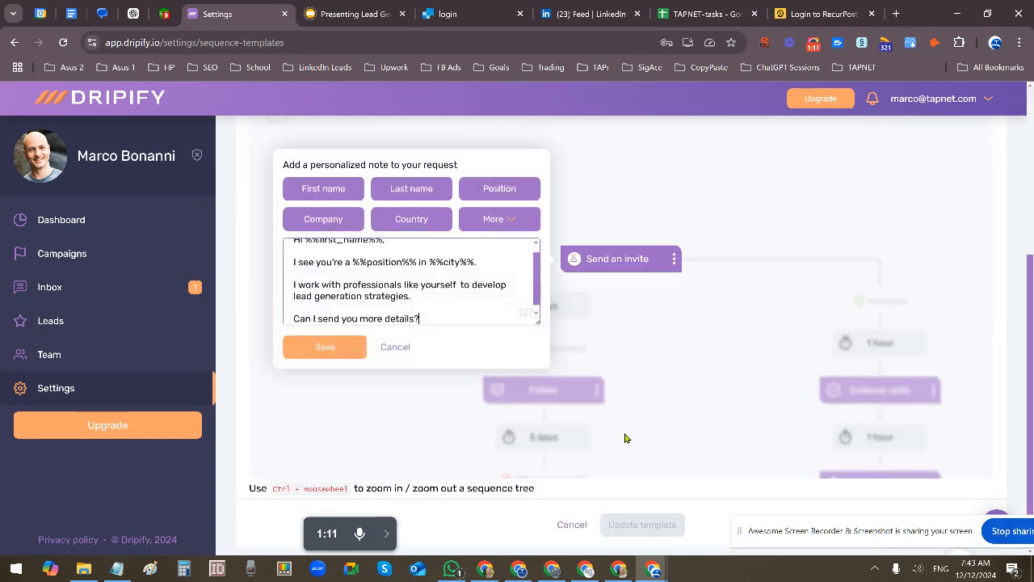
pyautogui.click(324, 347)
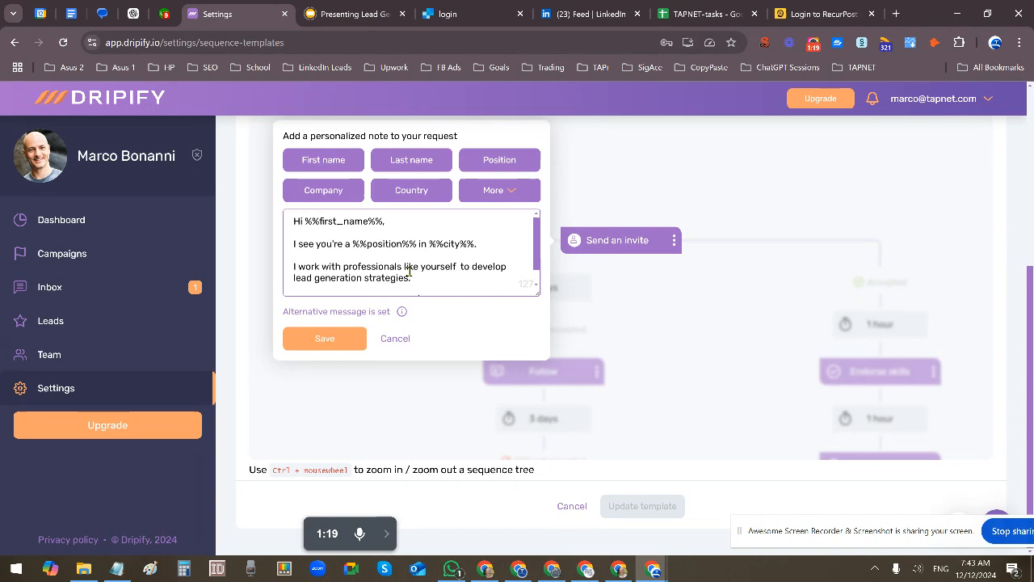
pyautogui.write('Can I send you more details?')
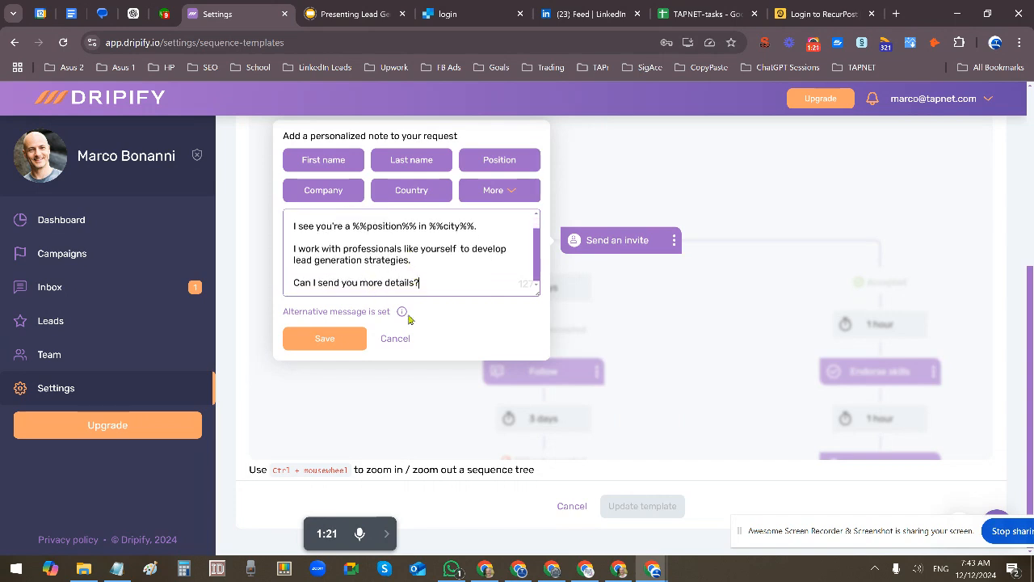
pyautogui.click(325, 337)
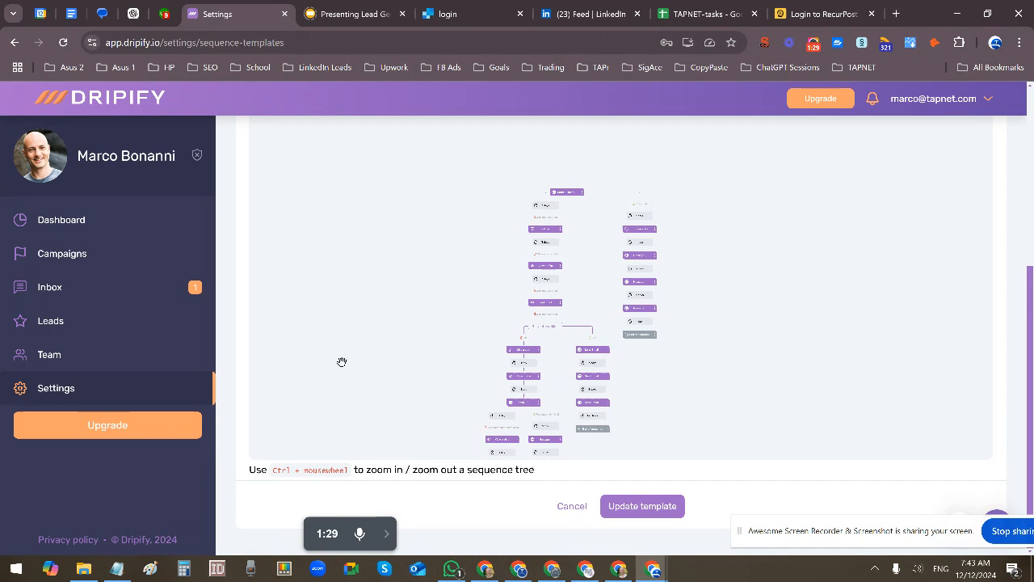
pyautogui.scroll(3)
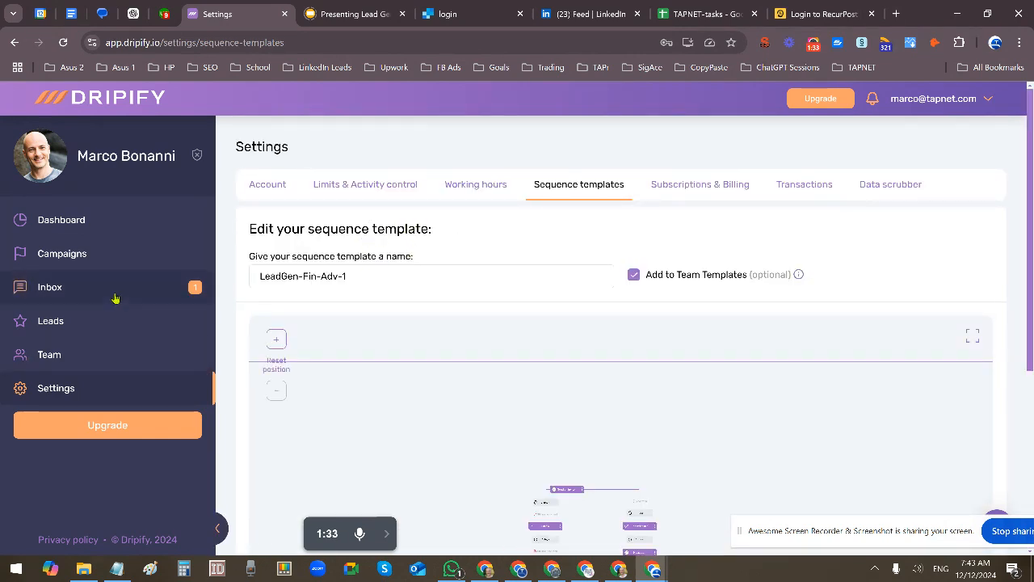
# Step: Sign back into the team member's account and check its campaigns and dashboard
pyautogui.click(49, 354)
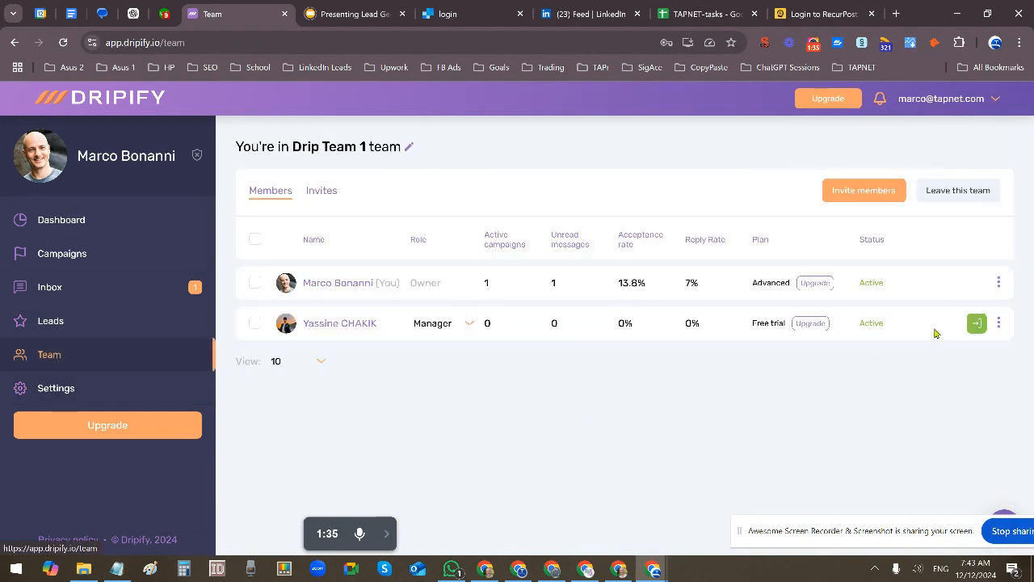
pyautogui.click(977, 323)
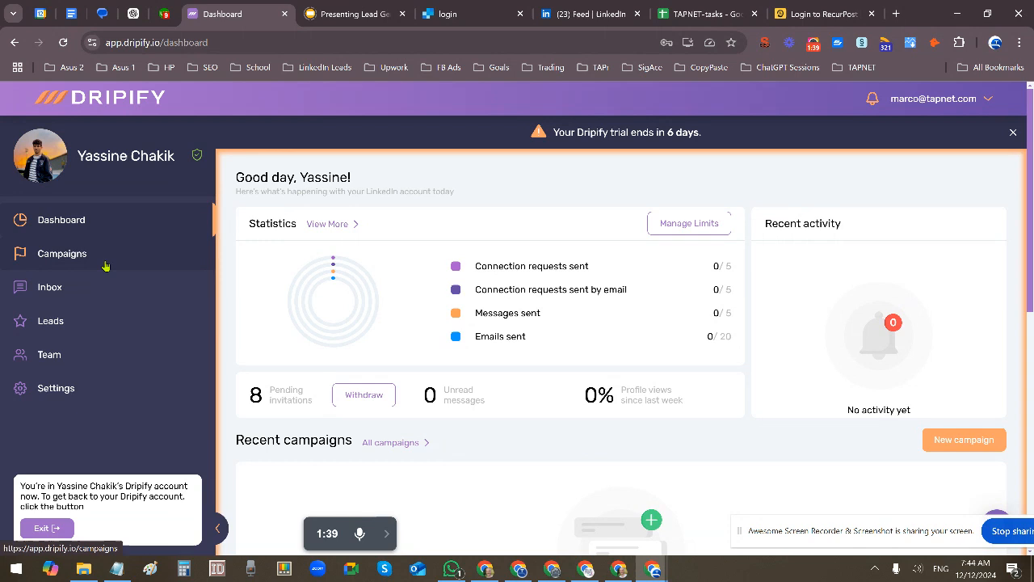
pyautogui.click(61, 253)
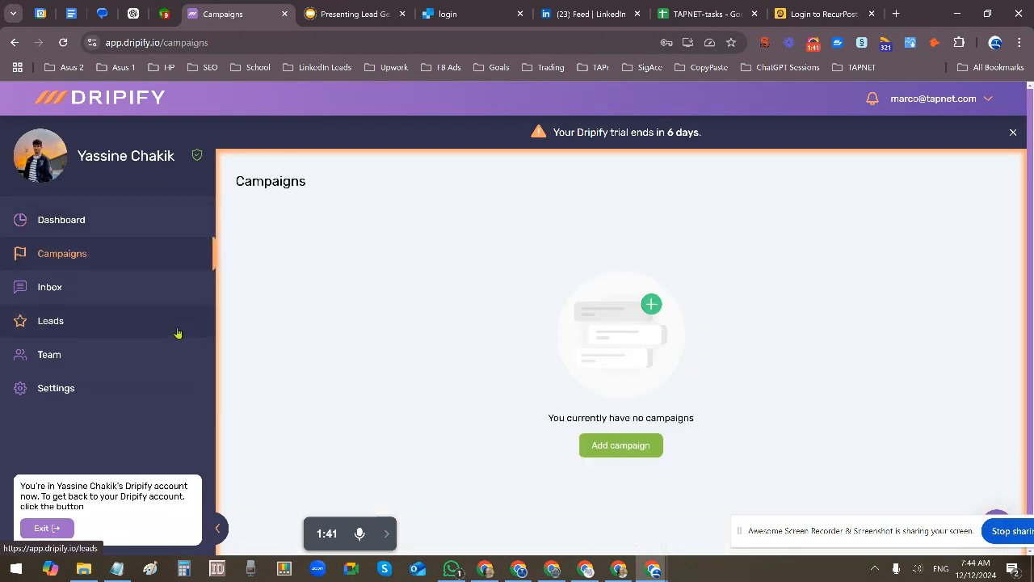
pyautogui.moveTo(61, 220)
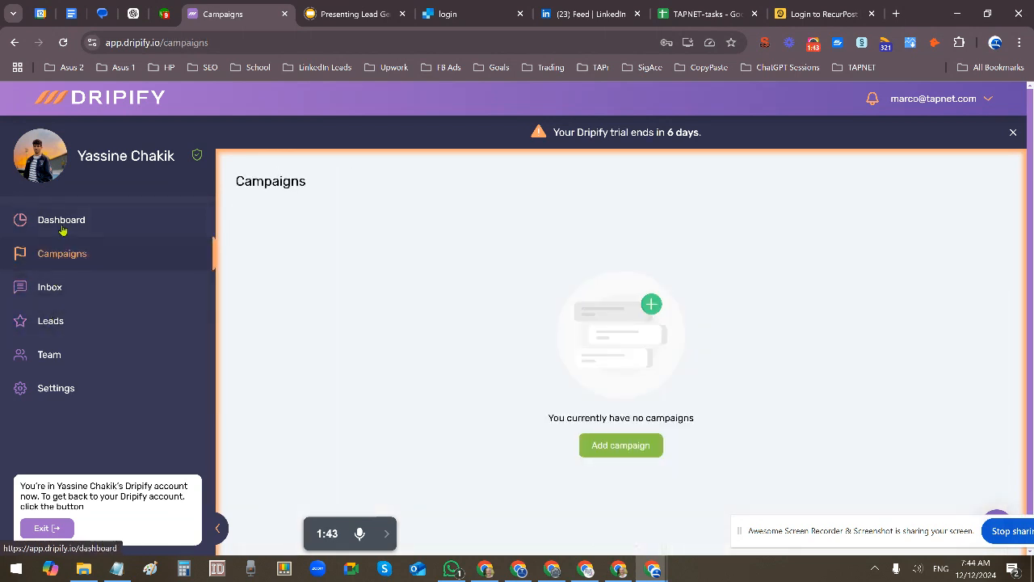
pyautogui.click(61, 220)
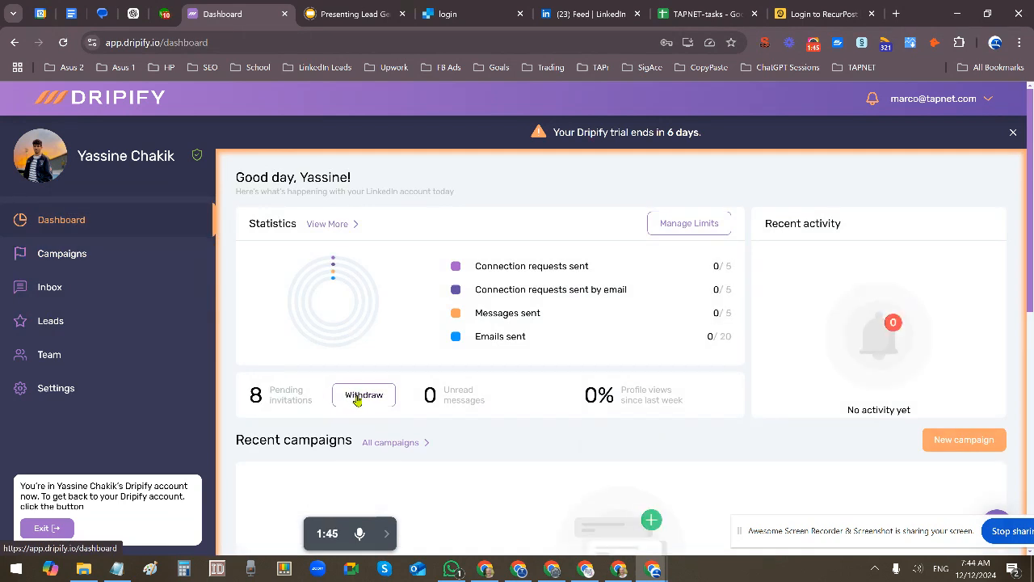
# Step: Withdraw the eight oldest pending invitations, then view the member's campaigns
pyautogui.click(364, 395)
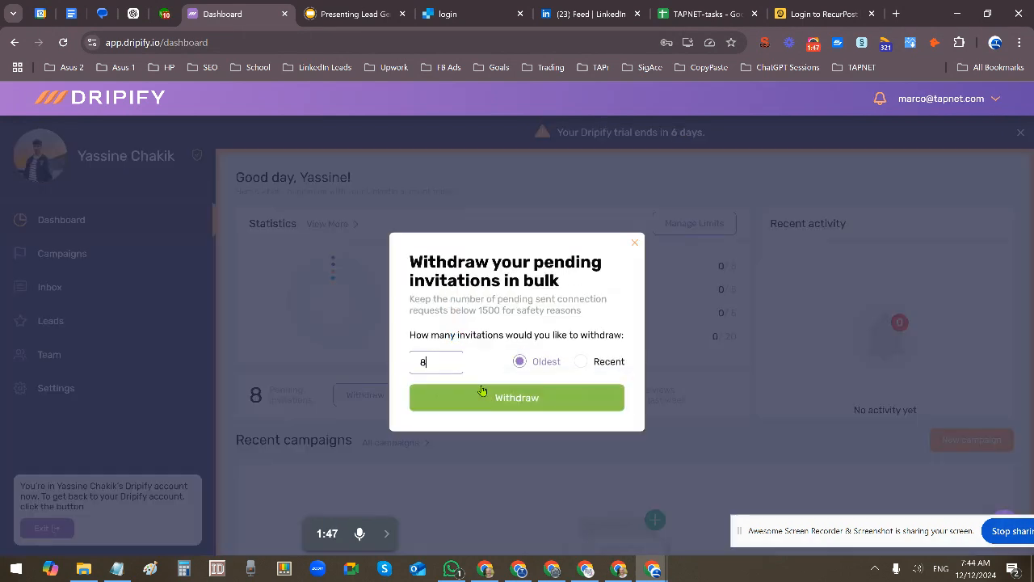
pyautogui.click(516, 397)
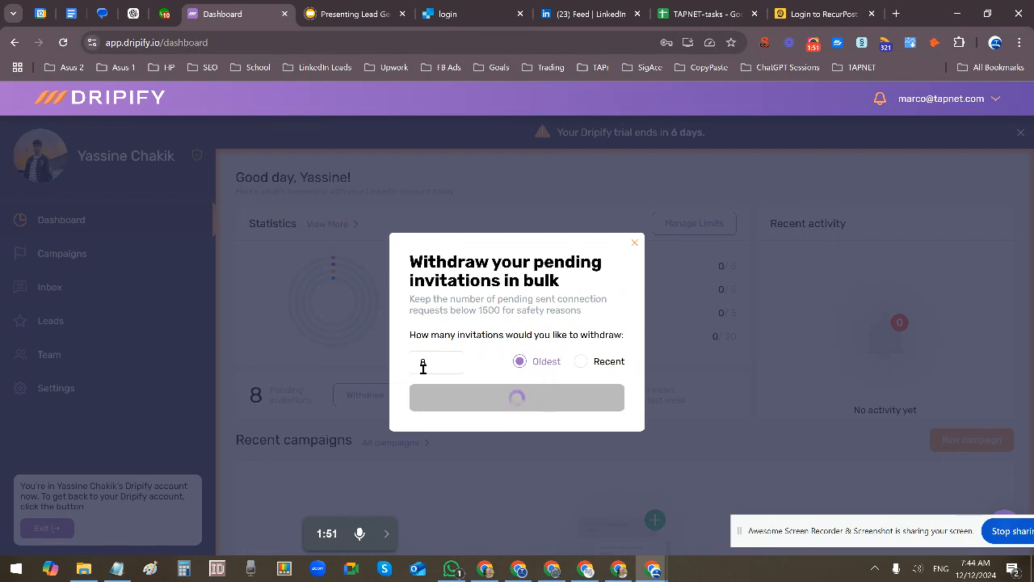
pyautogui.click(516, 397)
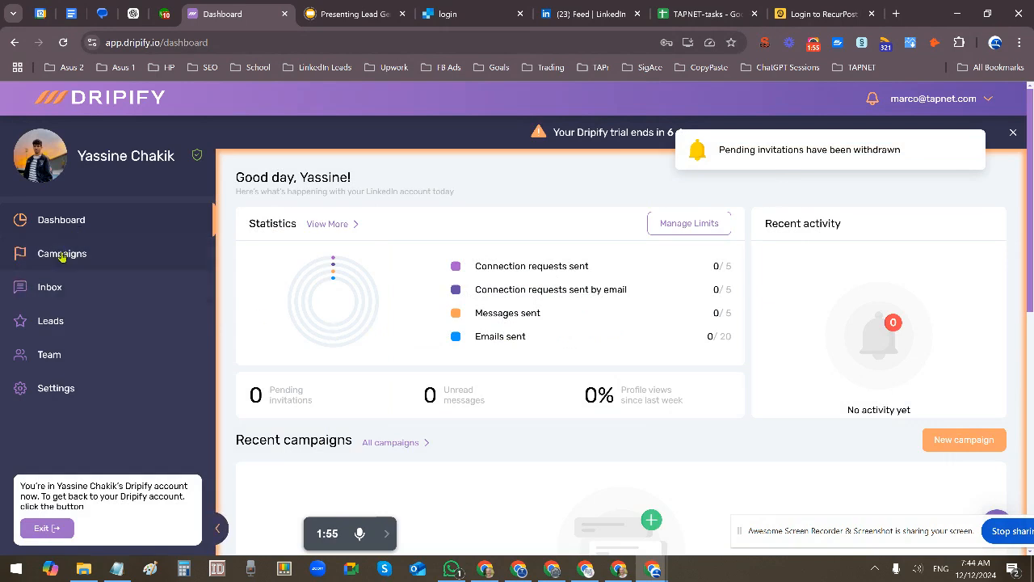
pyautogui.click(61, 253)
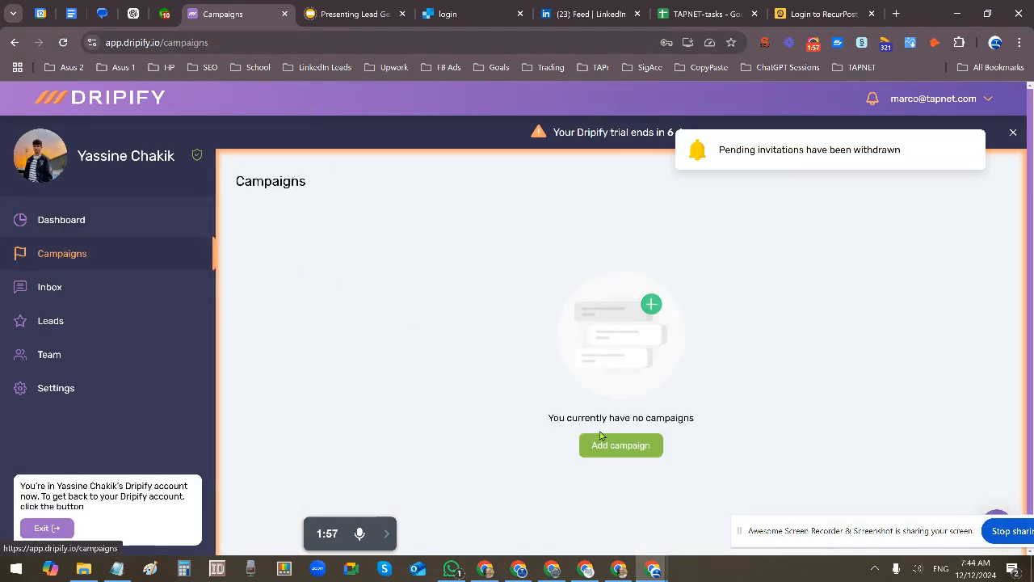
# Step: Start a new campaign and create the BDM-US-1 lead list with all 532 profiles
pyautogui.click(621, 445)
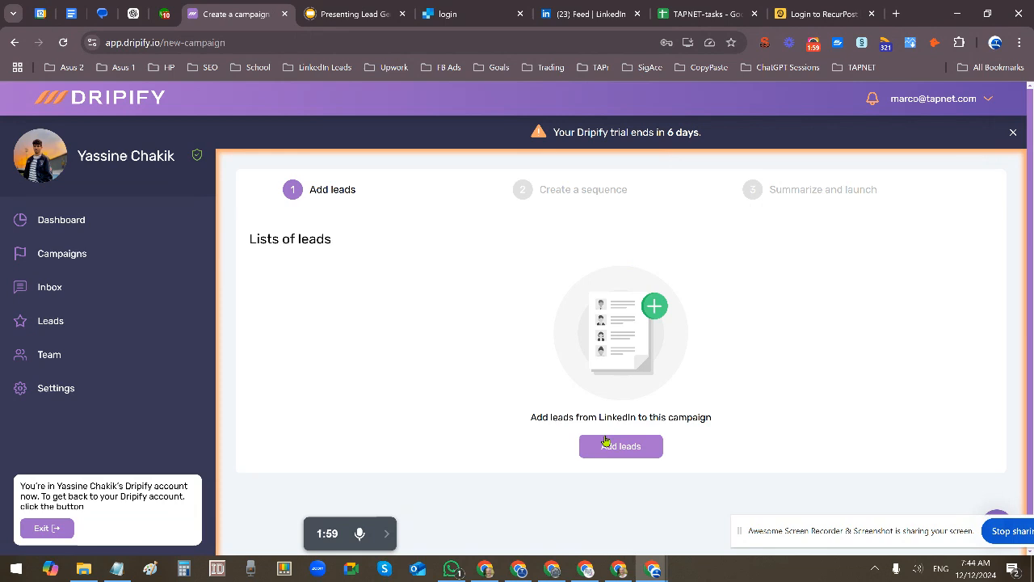
pyautogui.click(621, 447)
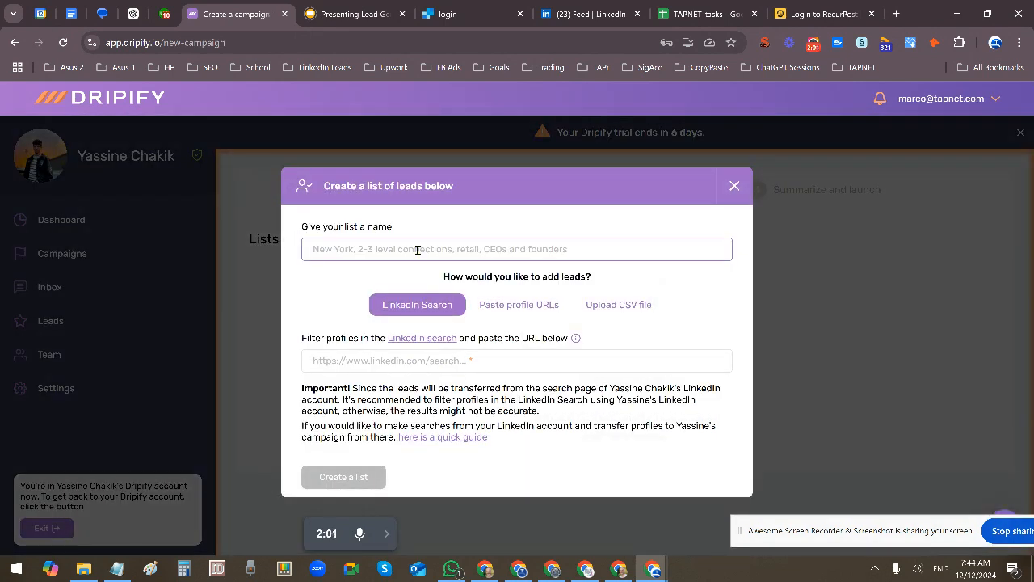
pyautogui.write('BD<')
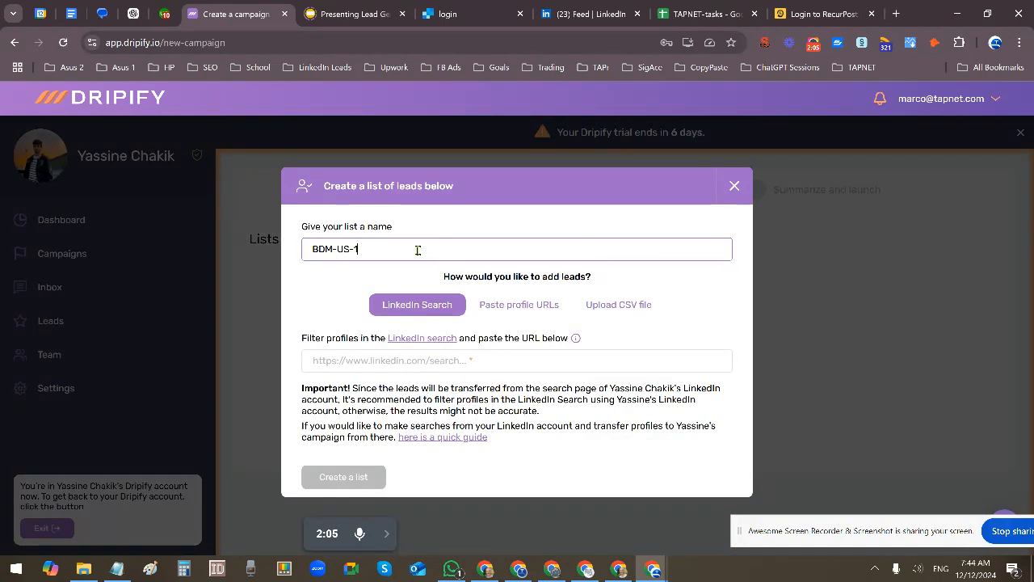
pyautogui.moveTo(519, 305)
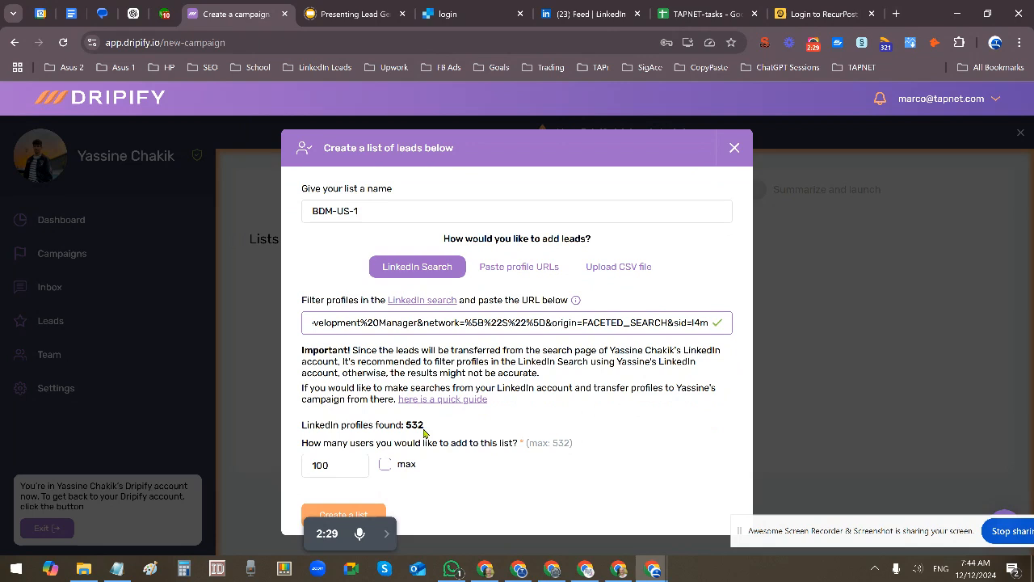
pyautogui.click(385, 463)
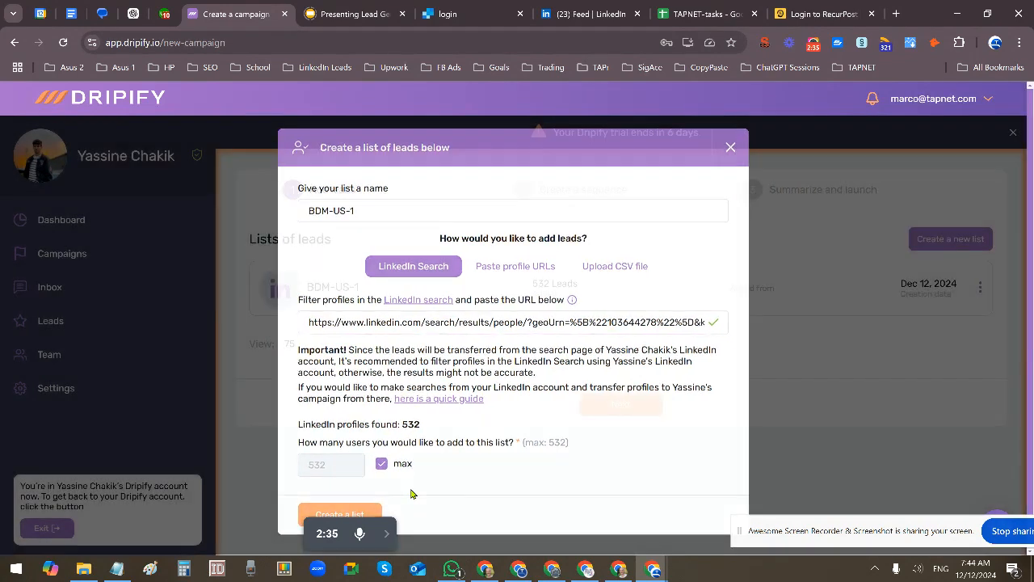
pyautogui.click(340, 514)
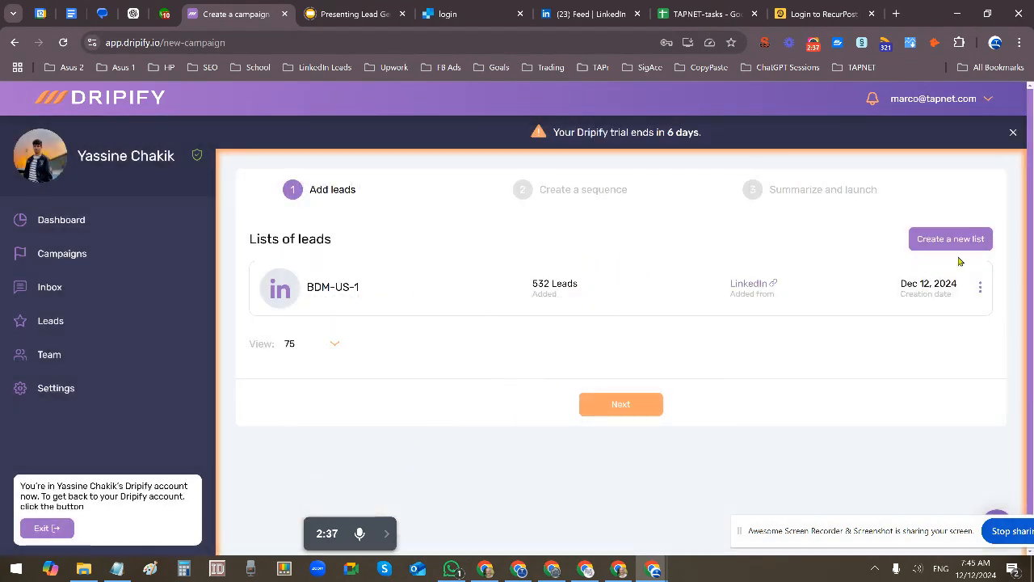
pyautogui.moveTo(453, 308)
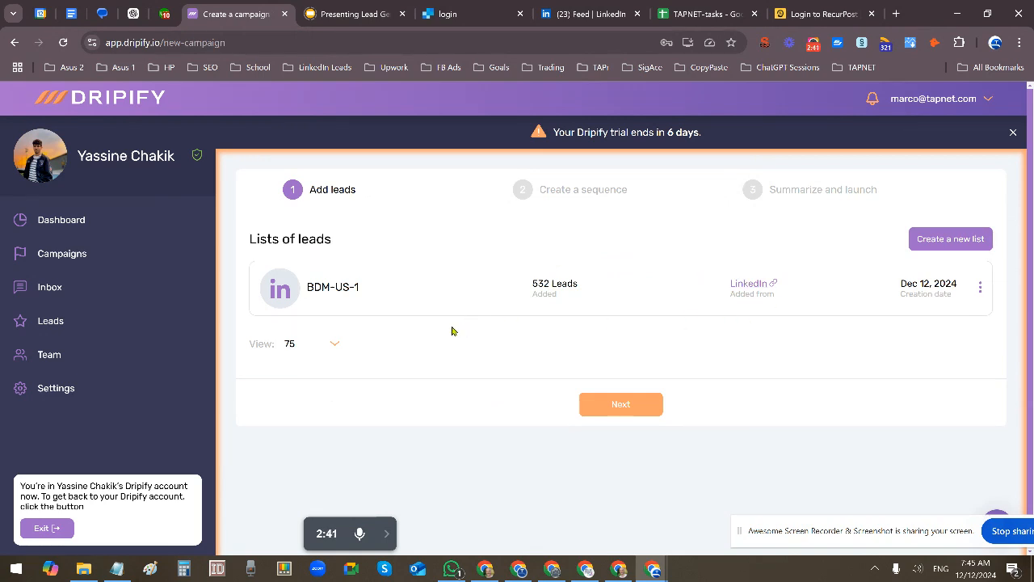
pyautogui.moveTo(619, 330)
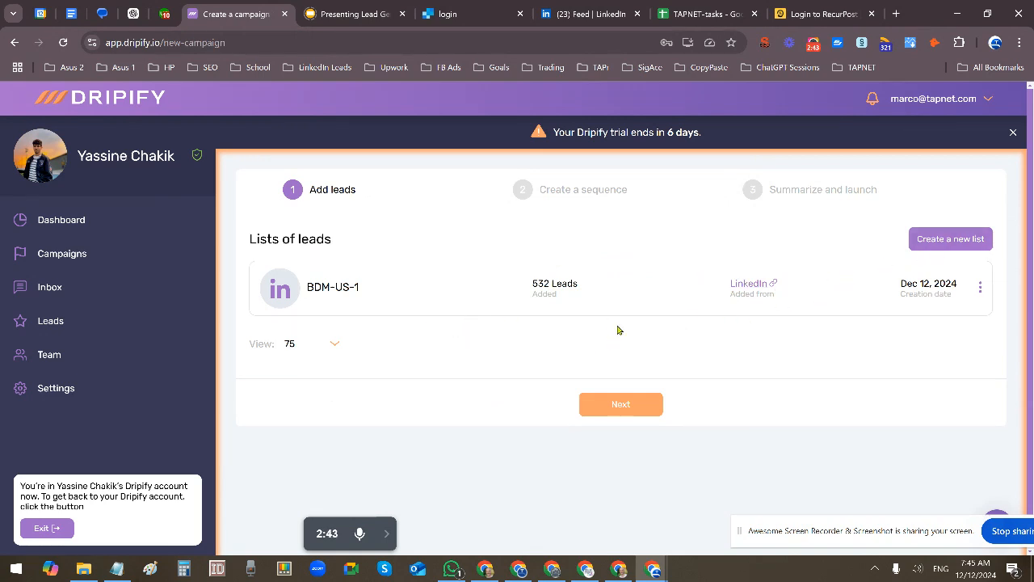
pyautogui.click(621, 404)
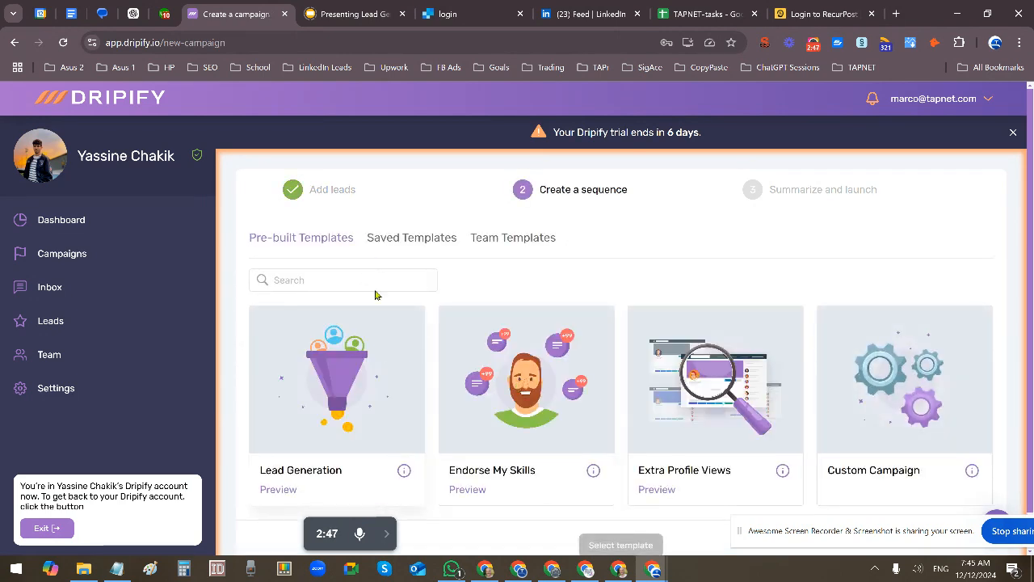
# Step: Choose LeadGen-Fin-Adv-1 from Team Templates as the campaign's sequence
pyautogui.click(512, 238)
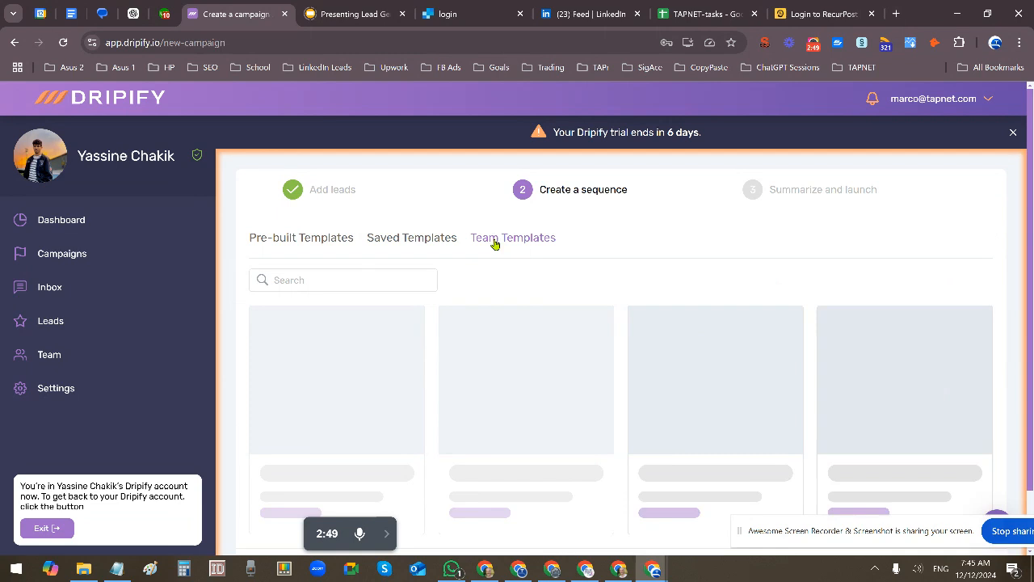
pyautogui.click(513, 238)
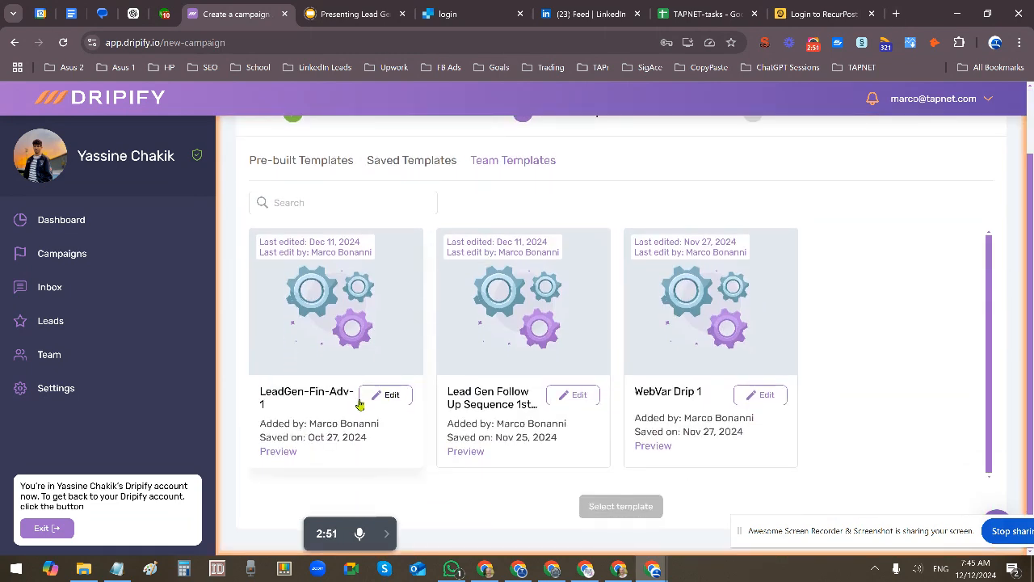
pyautogui.moveTo(285, 390)
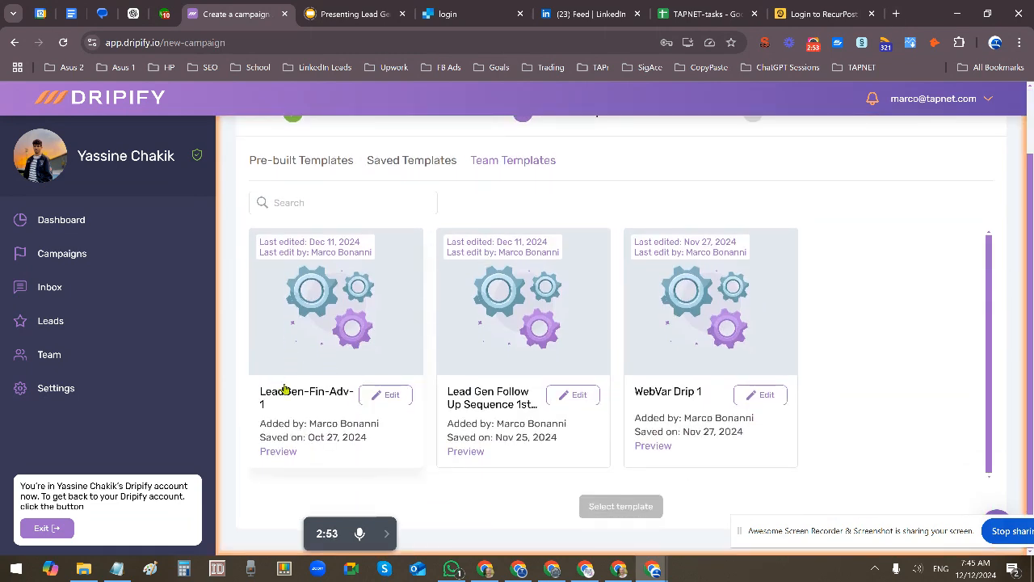
pyautogui.click(336, 420)
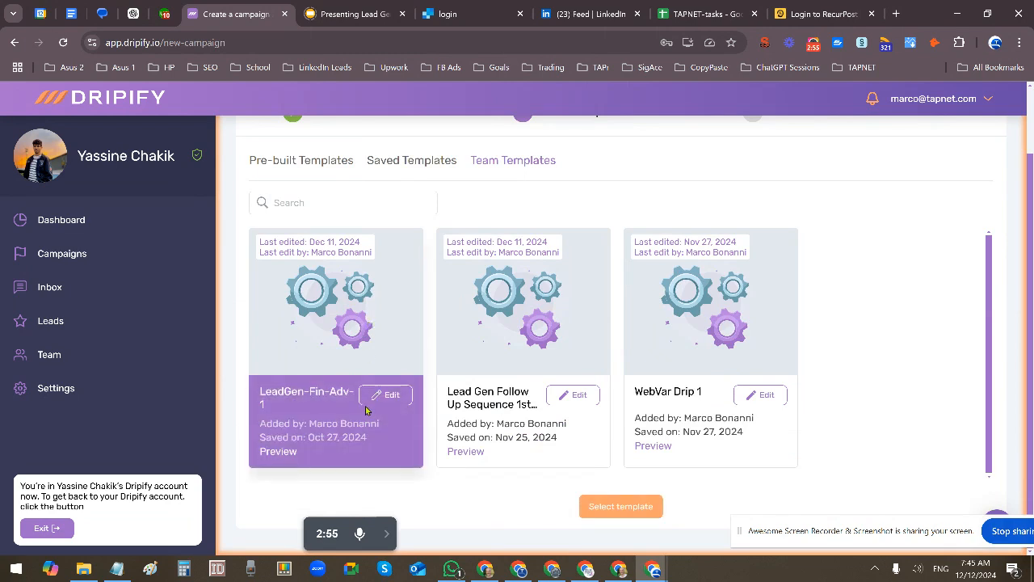
pyautogui.click(621, 506)
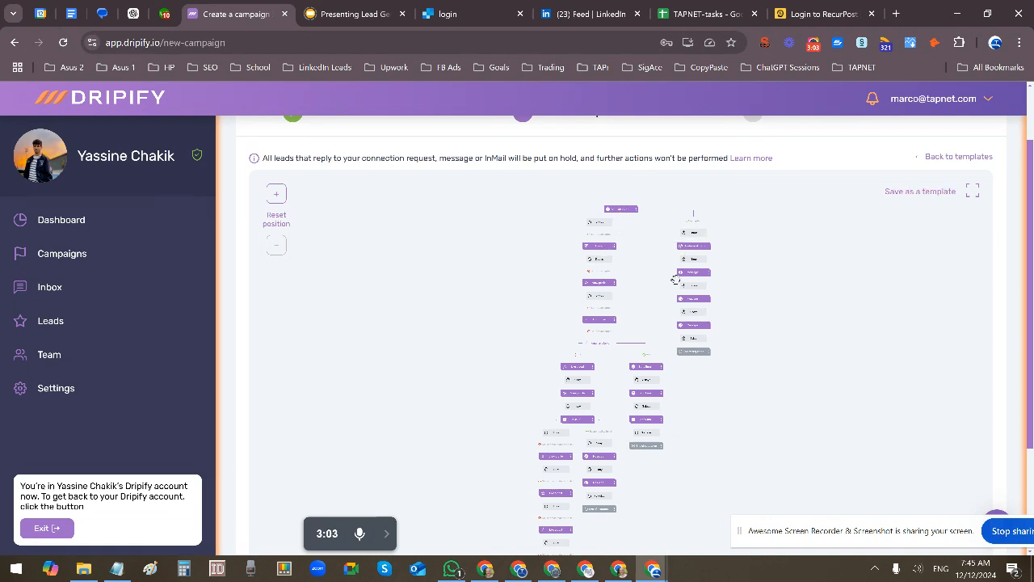
pyautogui.moveTo(501, 403)
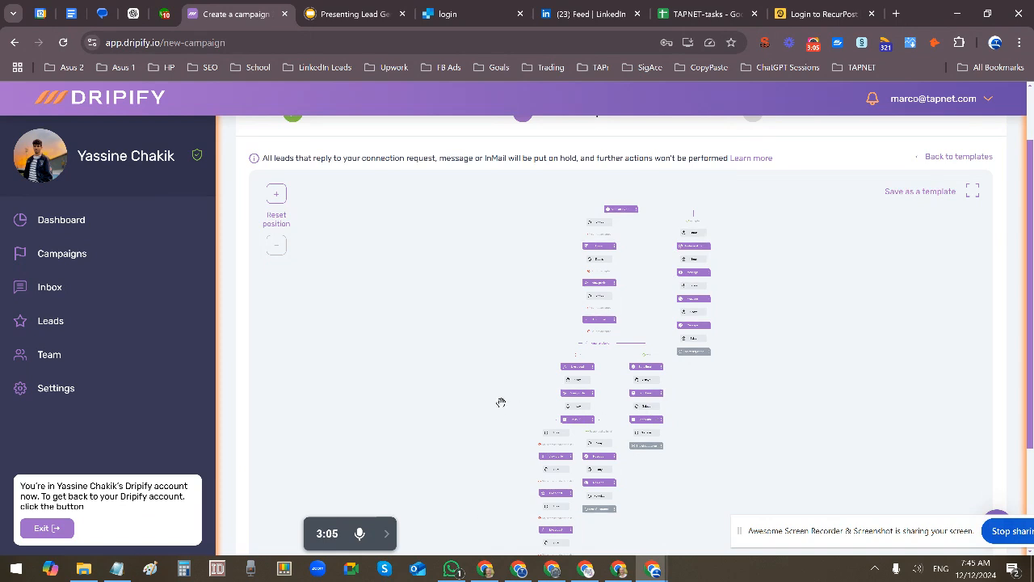
pyautogui.moveTo(643, 258)
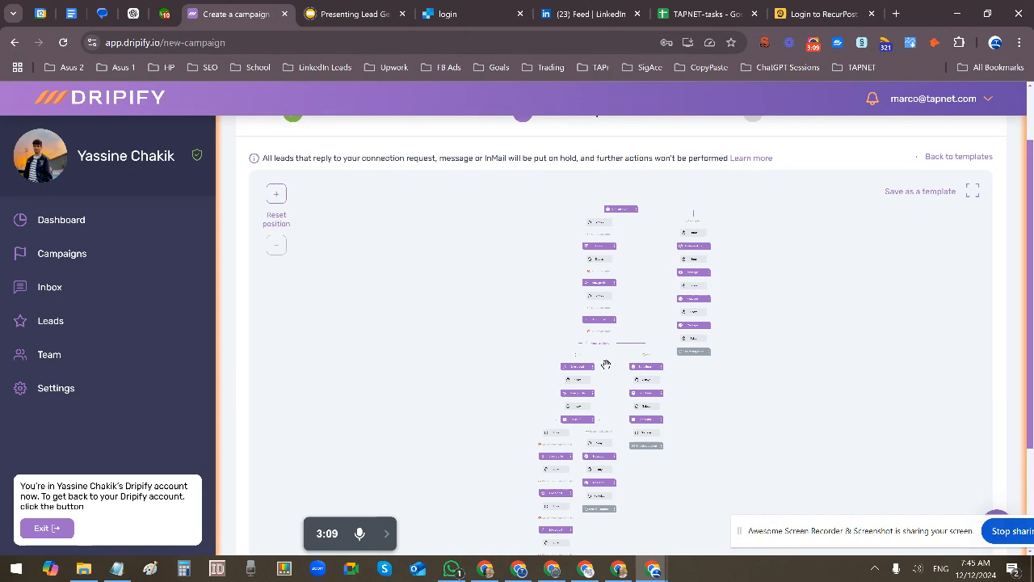
pyautogui.moveTo(596, 350)
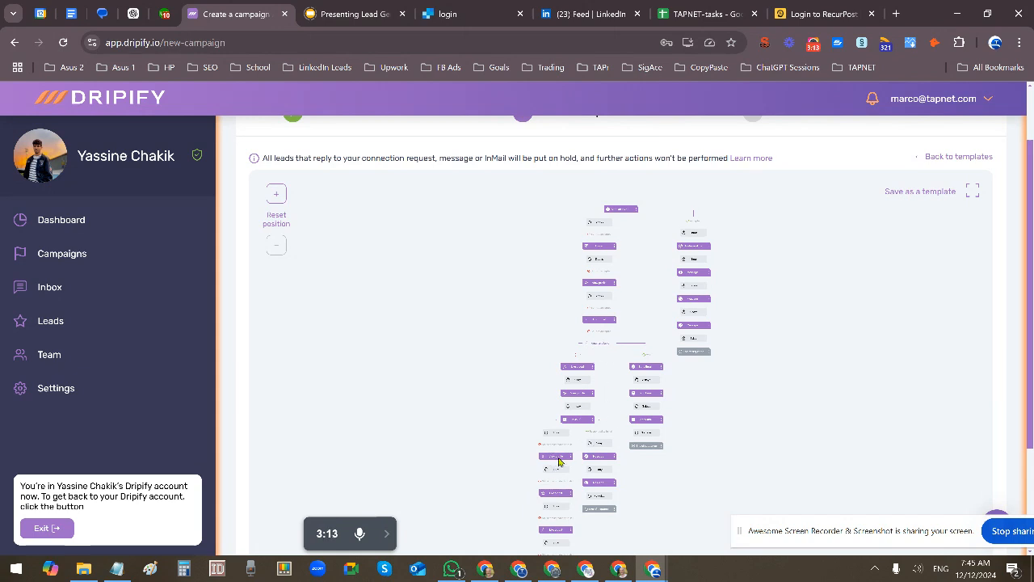
pyautogui.moveTo(663, 374)
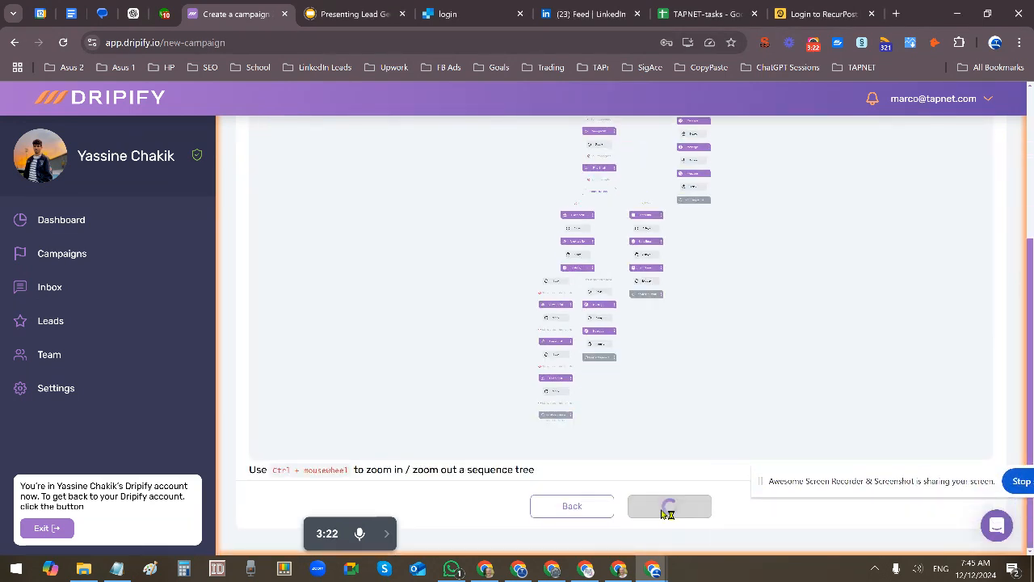
# Step: Enter BDM-US-1 in the Campaign name field
pyautogui.click(669, 506)
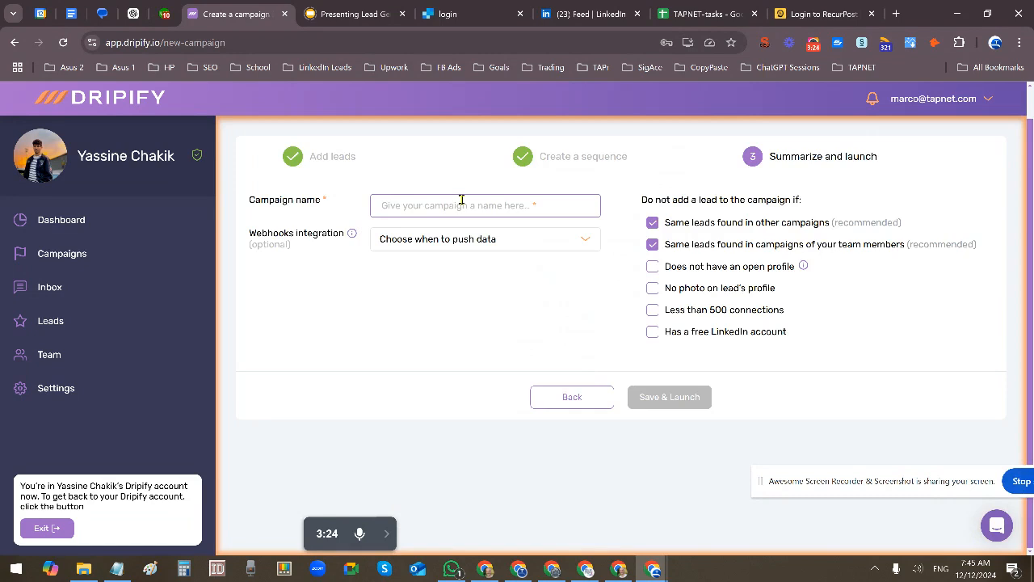
pyautogui.write('B')
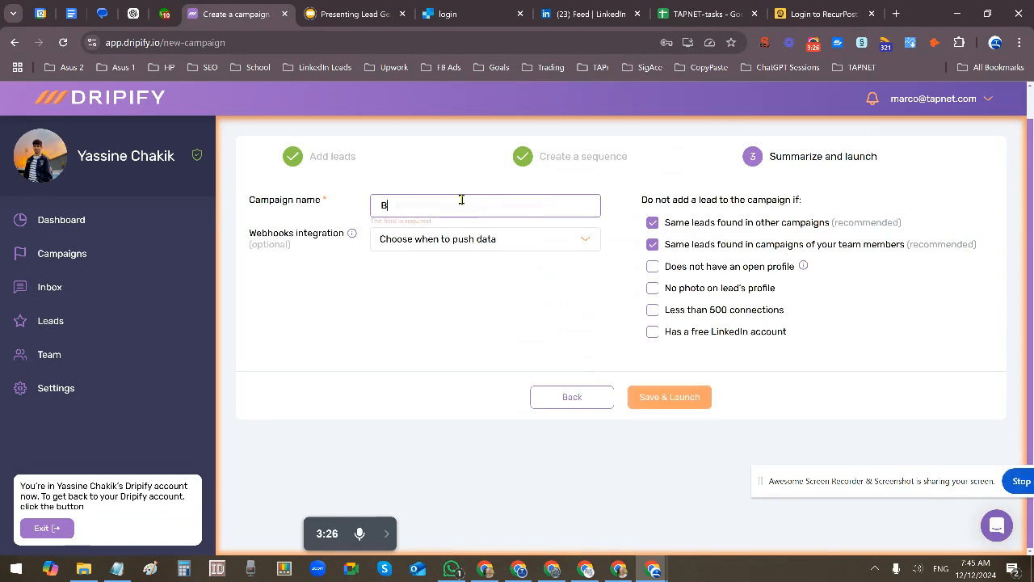
pyautogui.write('DM-US-1')
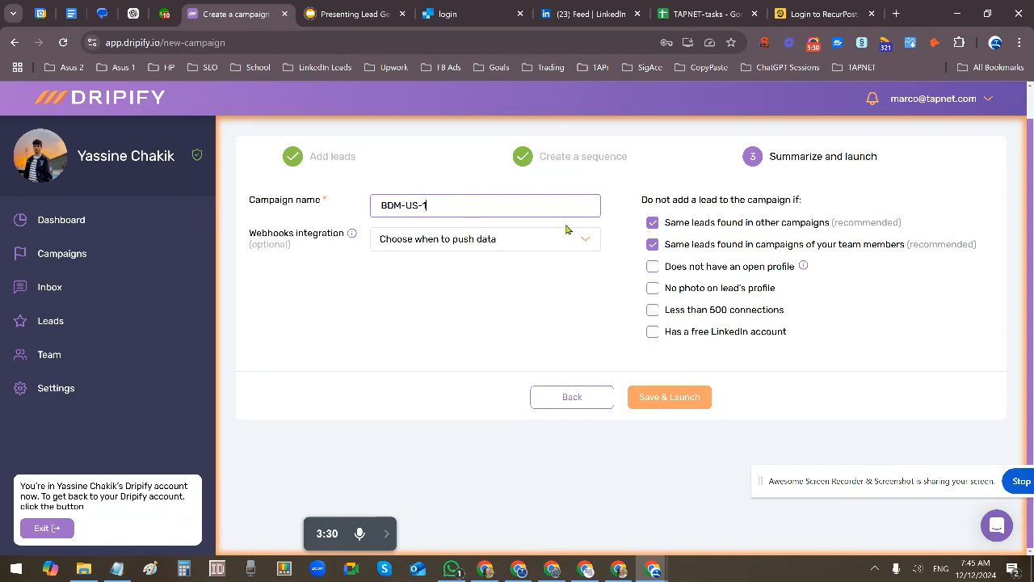
pyautogui.click(485, 238)
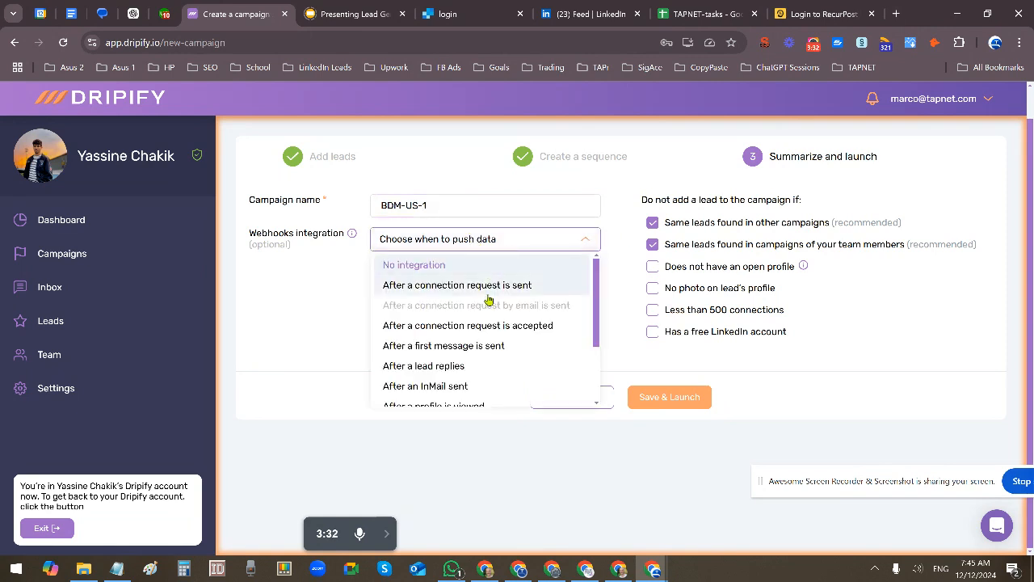
pyautogui.scroll(-3)
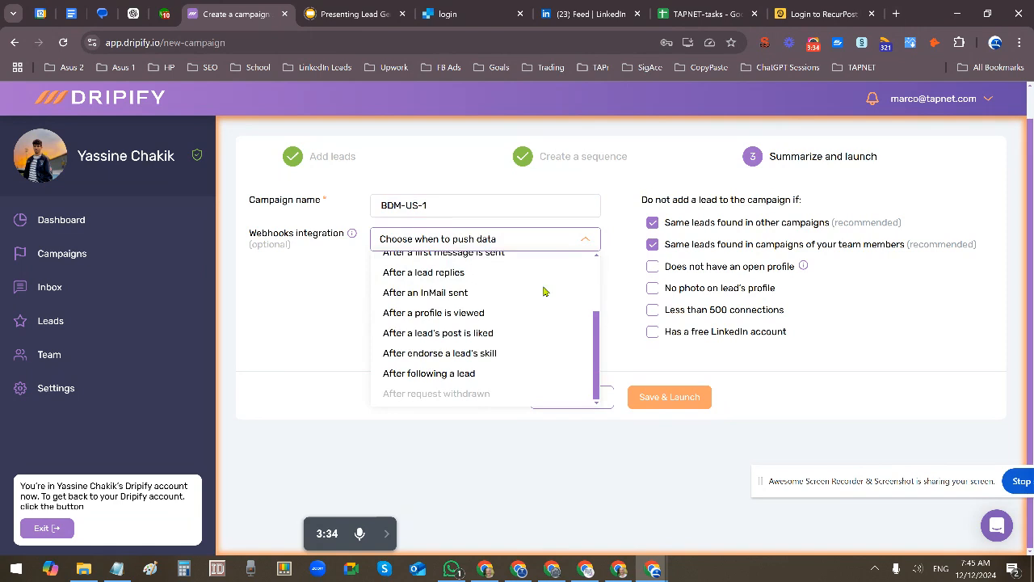
pyautogui.moveTo(429, 373)
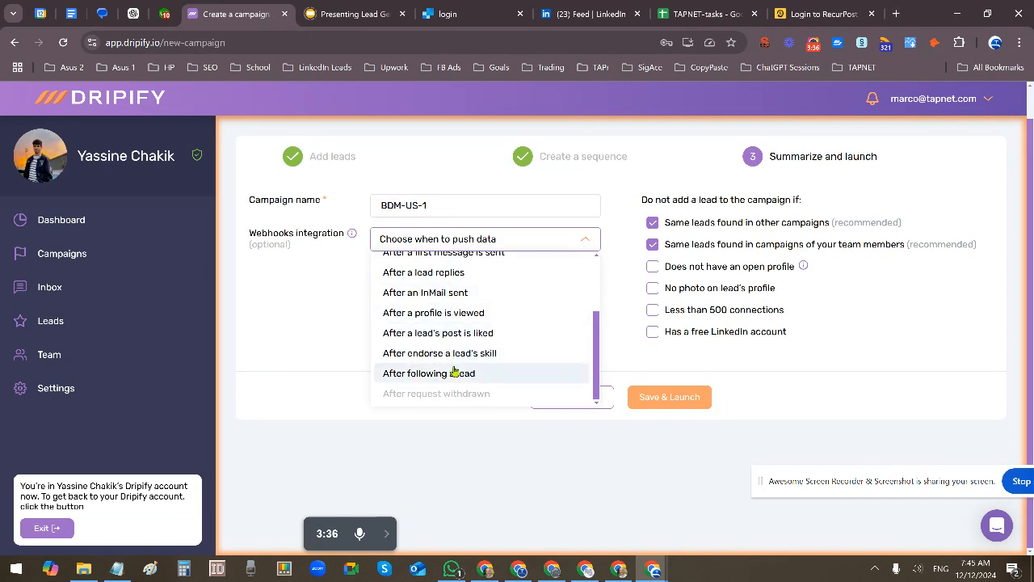
pyautogui.click(485, 239)
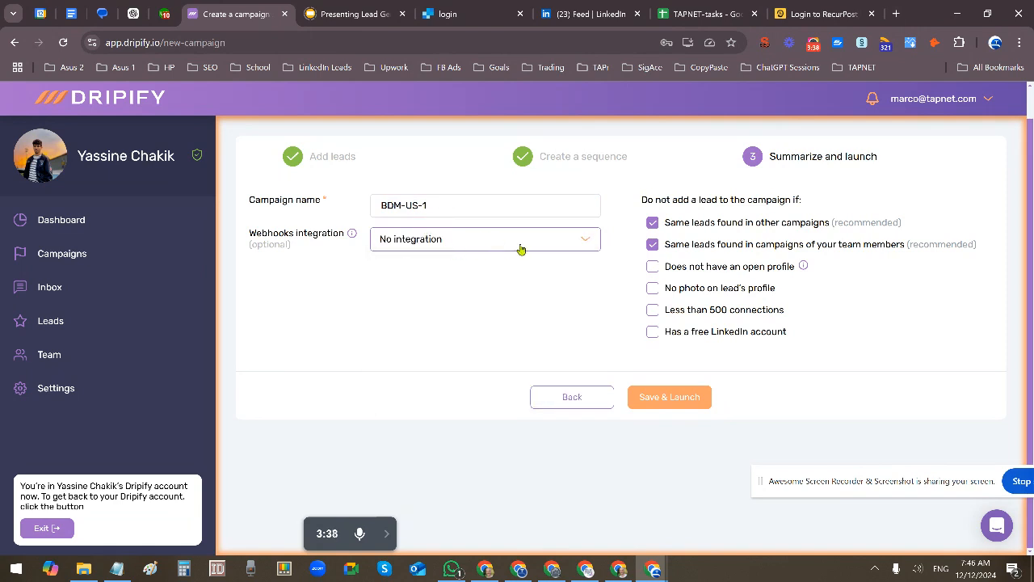
pyautogui.click(485, 238)
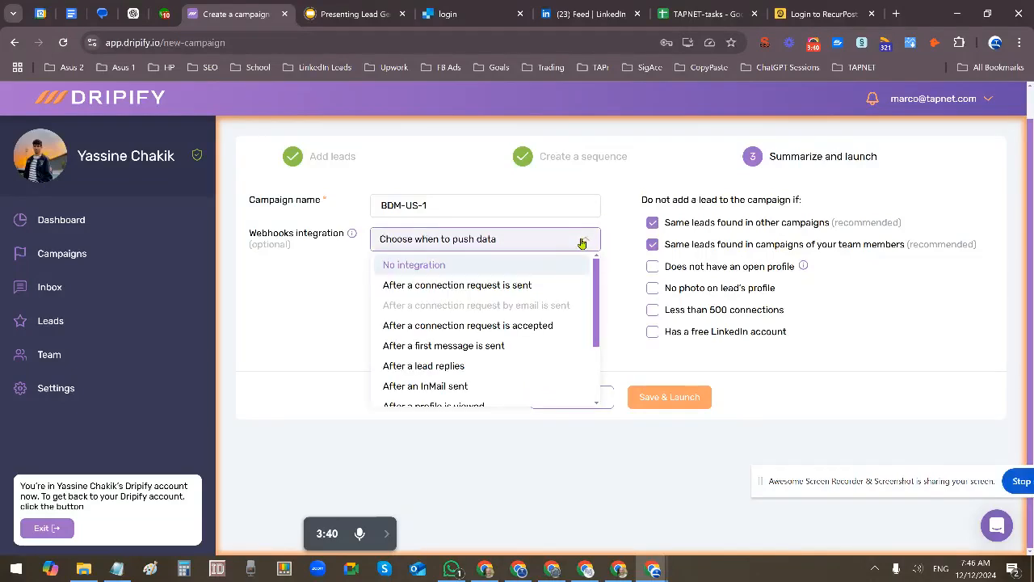
pyautogui.scroll(-3)
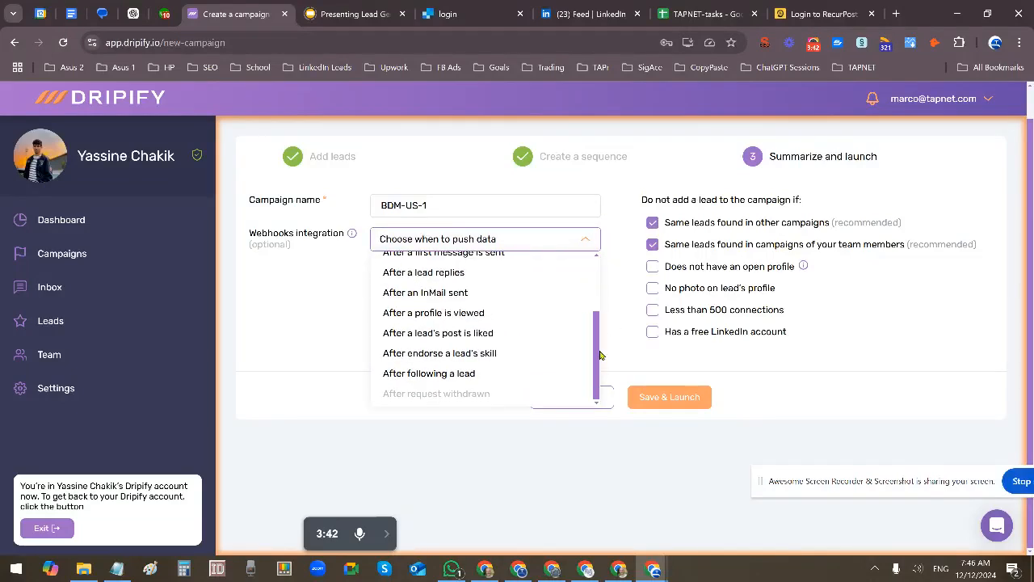
pyautogui.scroll(3)
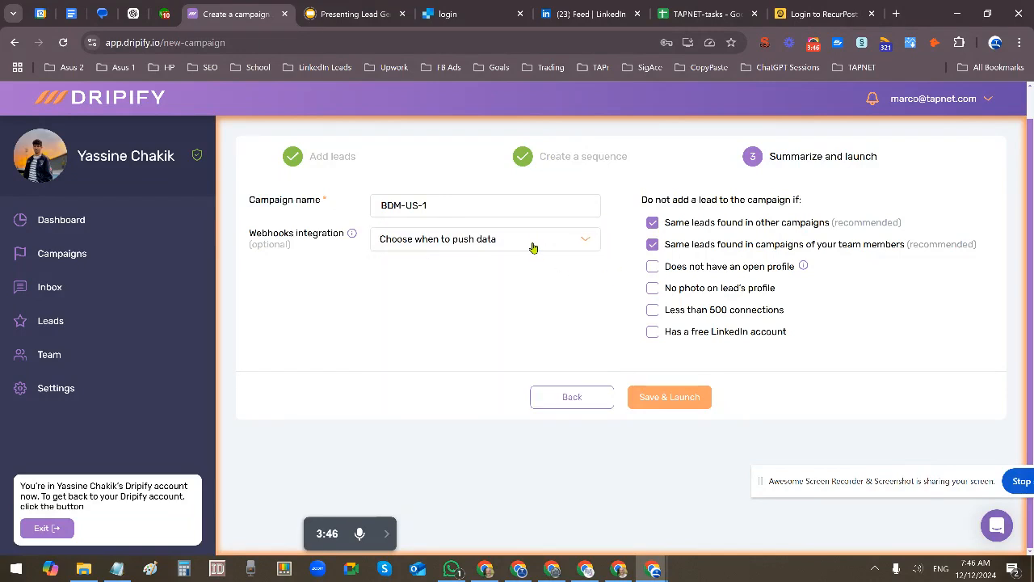
pyautogui.click(485, 239)
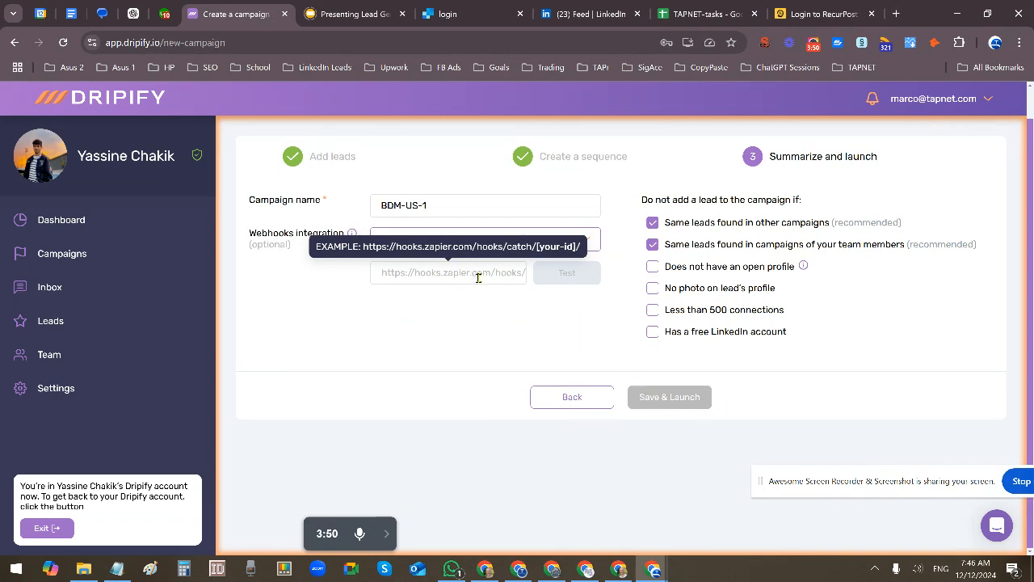
pyautogui.moveTo(435, 261)
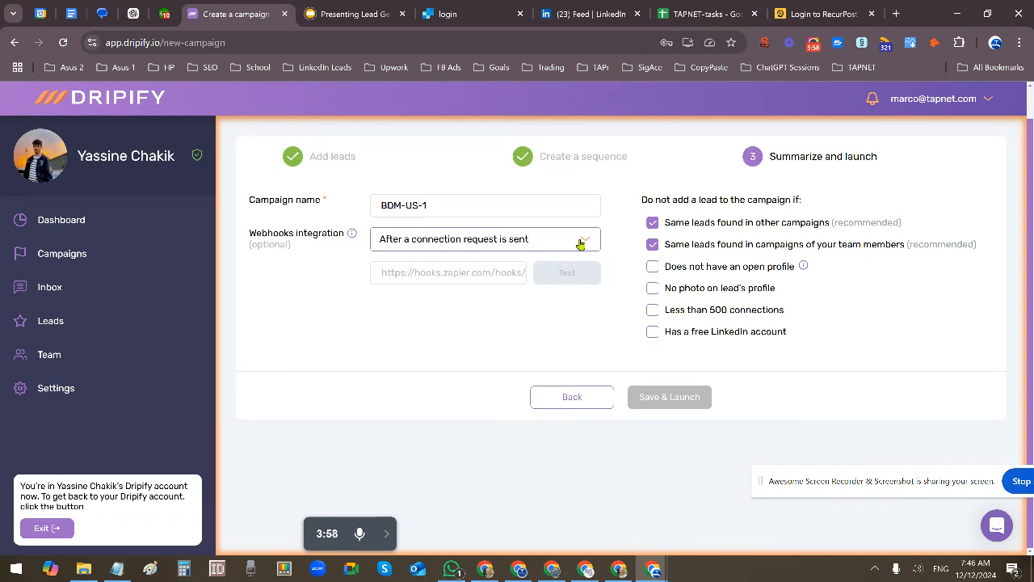
pyautogui.click(581, 239)
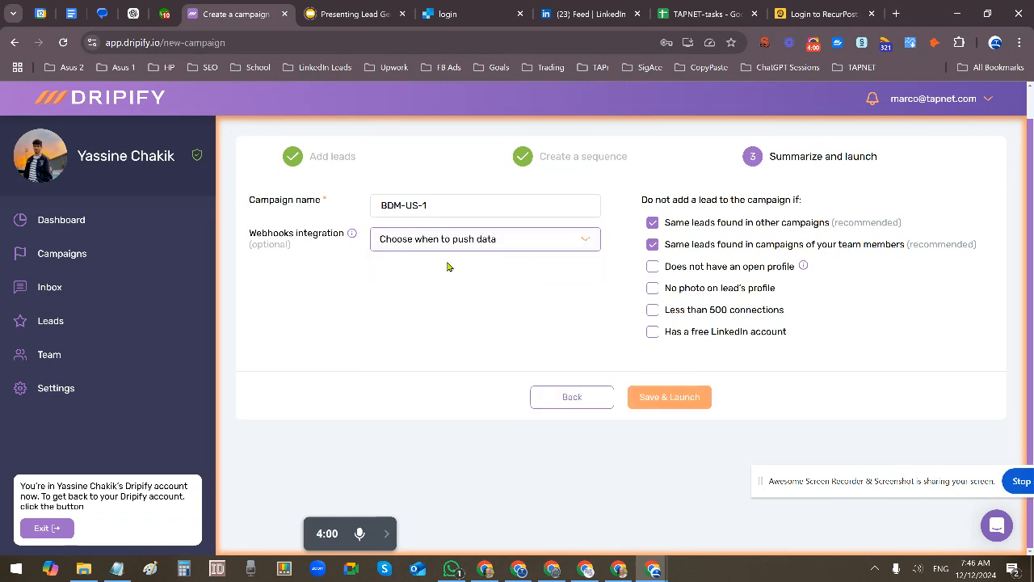
pyautogui.moveTo(690, 220)
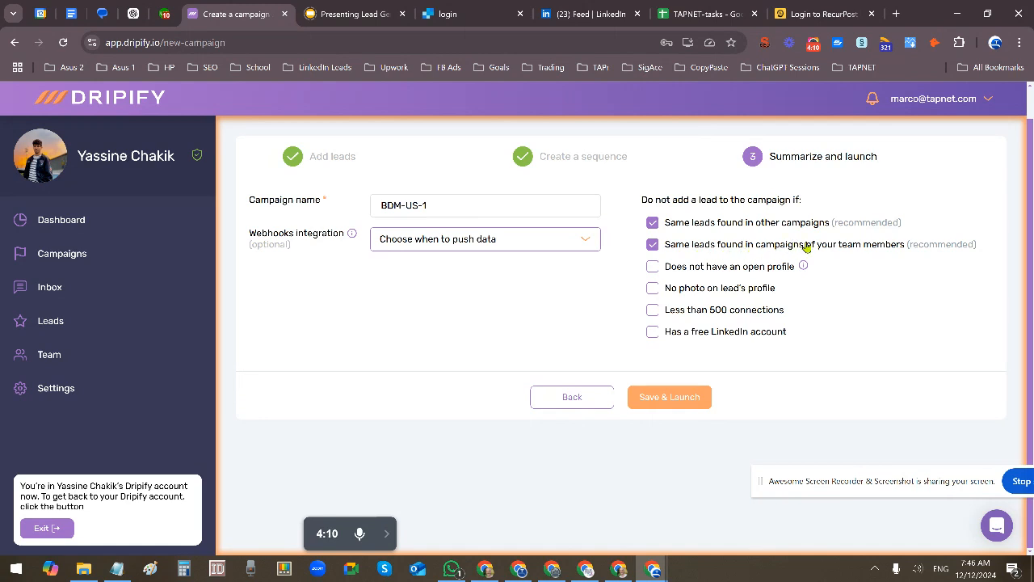
pyautogui.moveTo(706, 232)
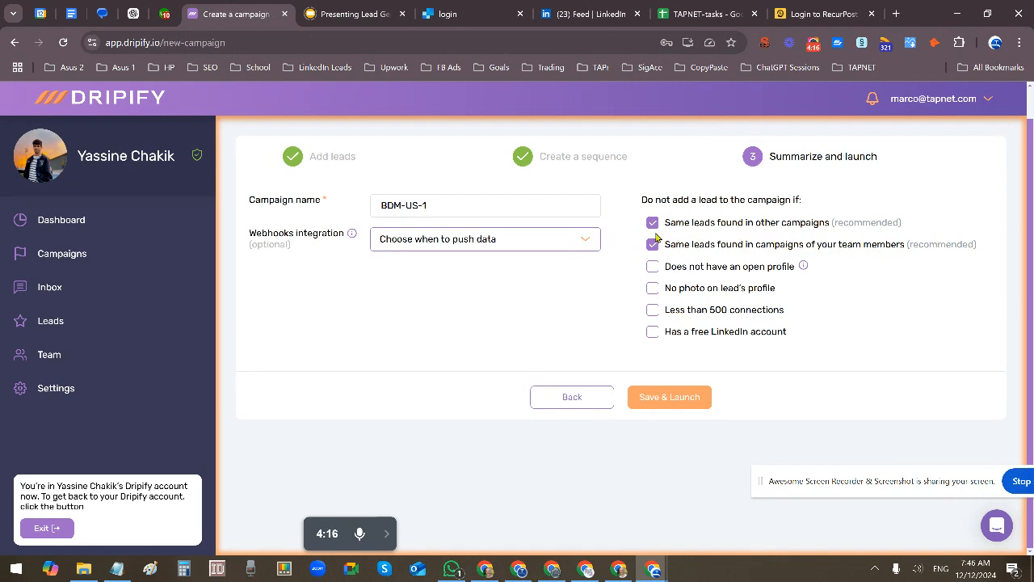
pyautogui.moveTo(742, 238)
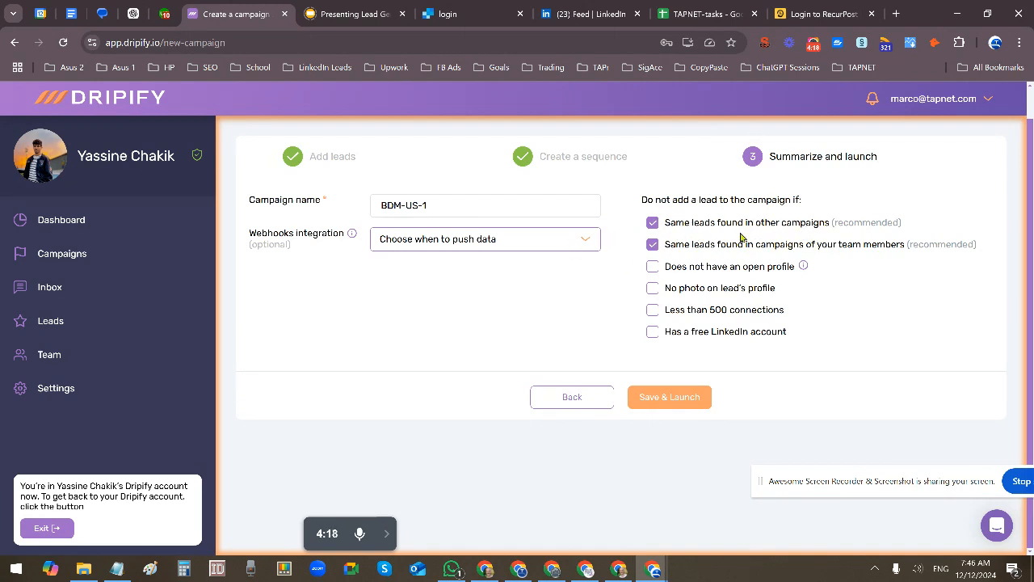
pyautogui.moveTo(667, 275)
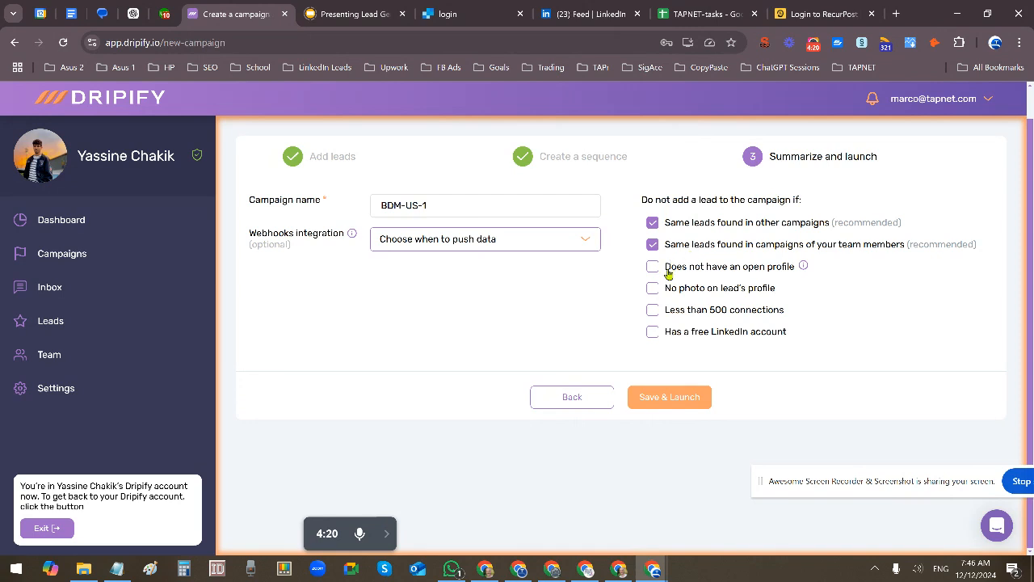
pyautogui.moveTo(758, 273)
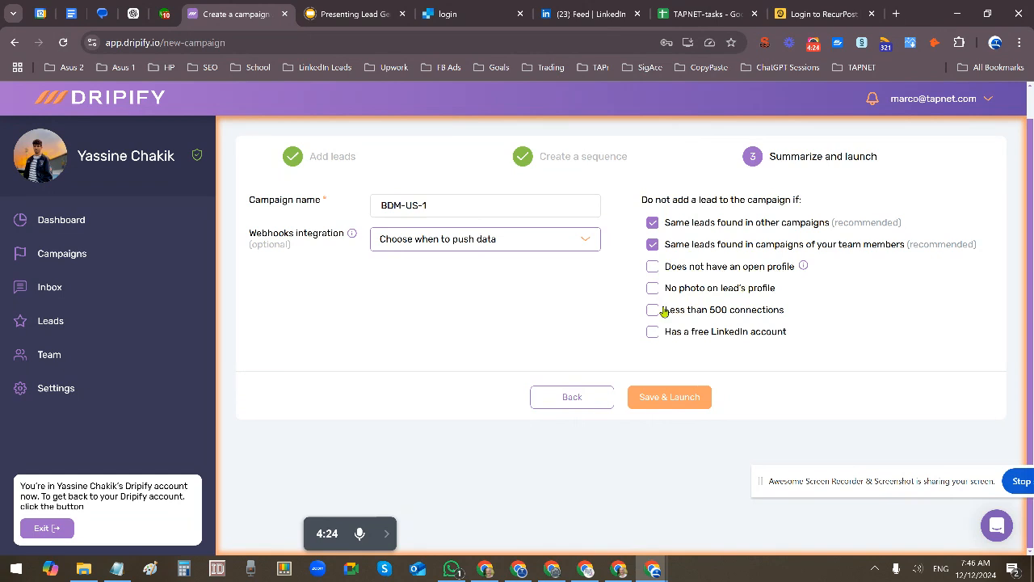
pyautogui.moveTo(667, 322)
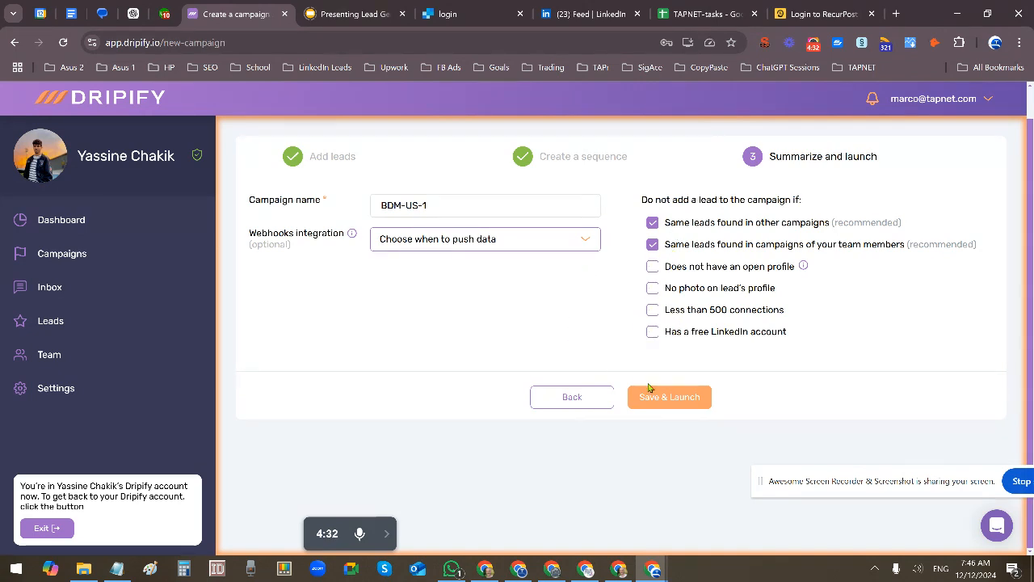
# Step: Save and launch the campaign, then go back to the Campaigns list
pyautogui.click(669, 397)
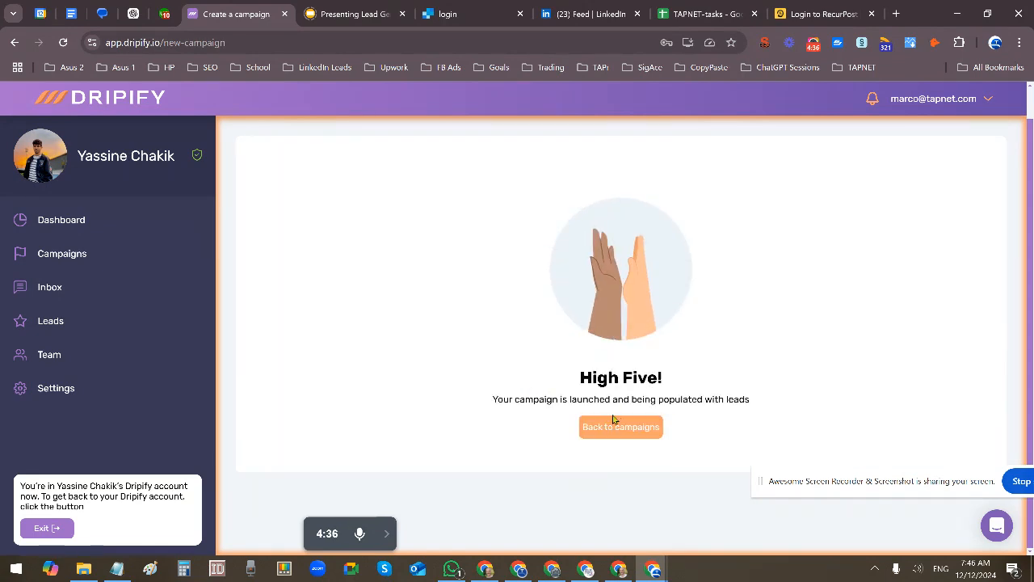
pyautogui.click(620, 427)
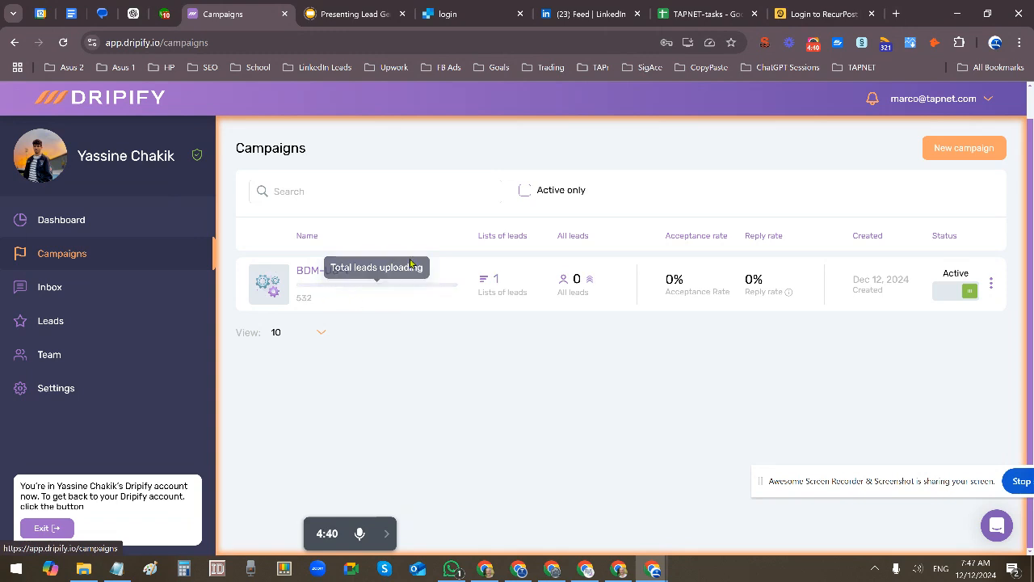
pyautogui.moveTo(406, 315)
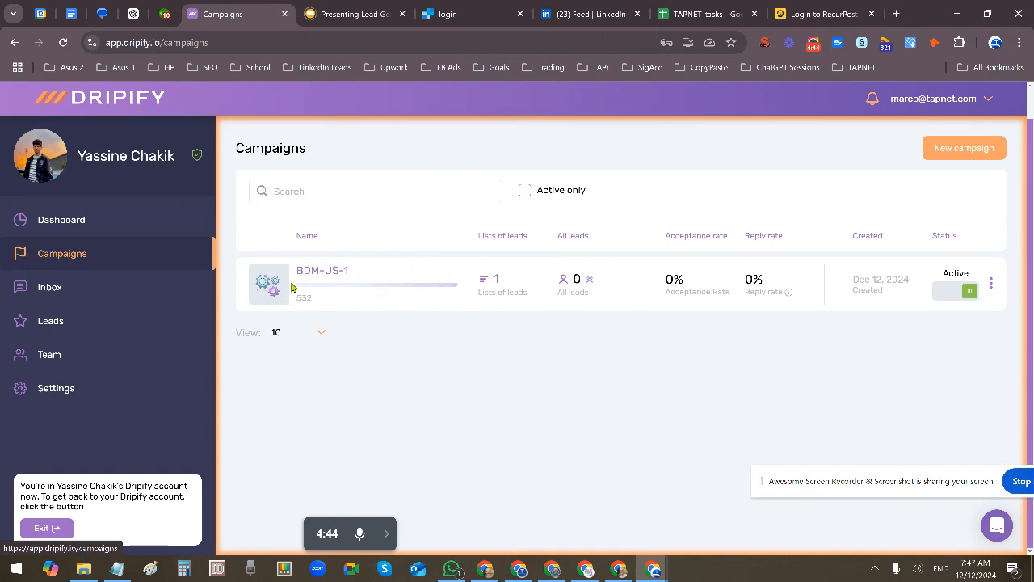
# Step: Open the BDM-US-1 campaign row to see its Audience details
pyautogui.click(323, 270)
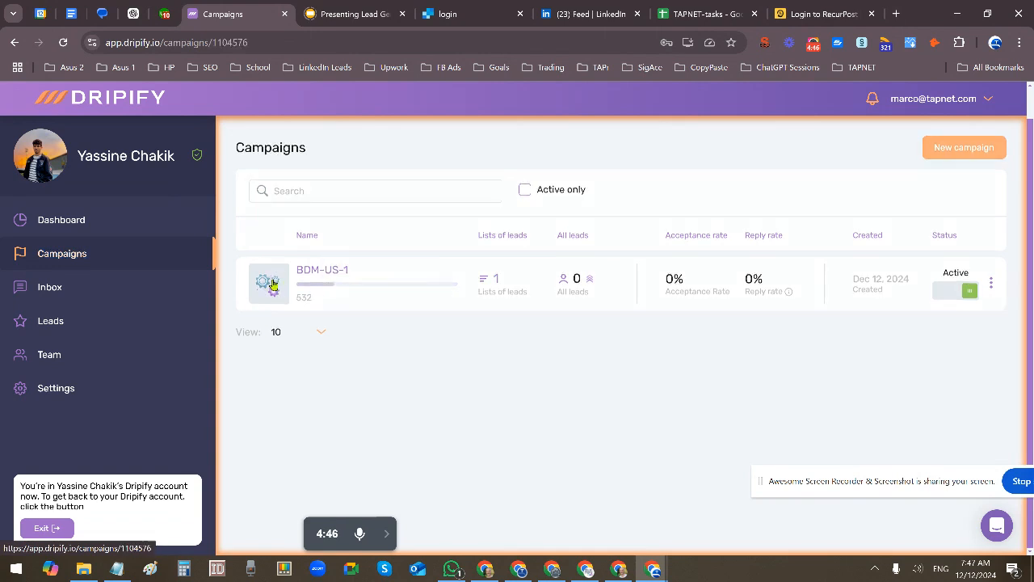
pyautogui.click(323, 269)
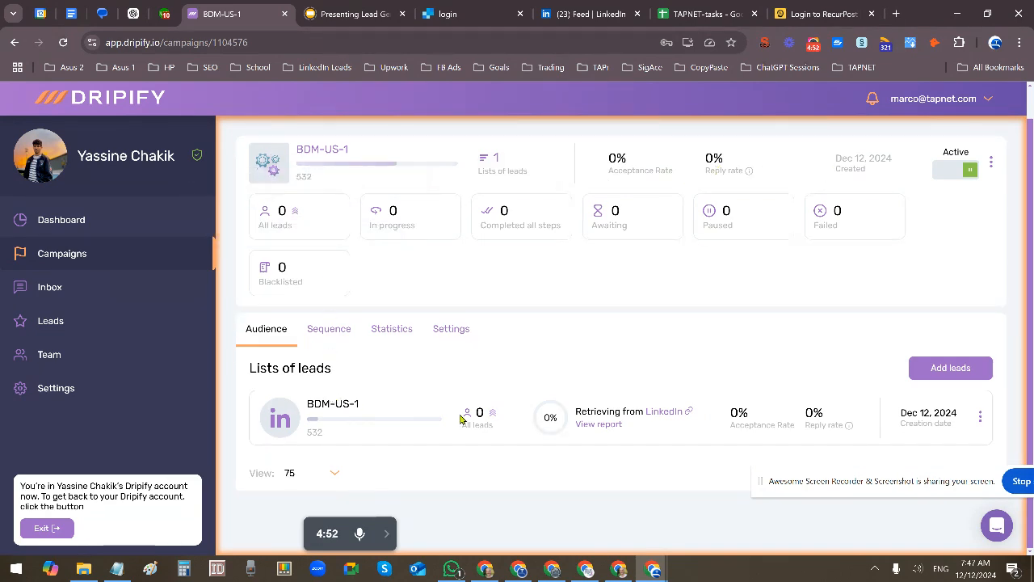
pyautogui.moveTo(553, 388)
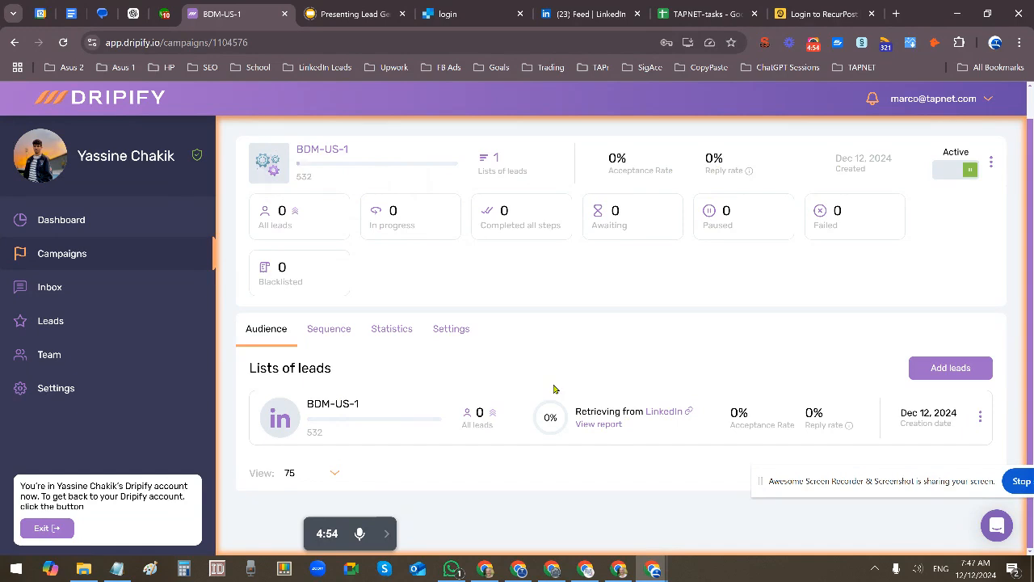
pyautogui.moveTo(531, 324)
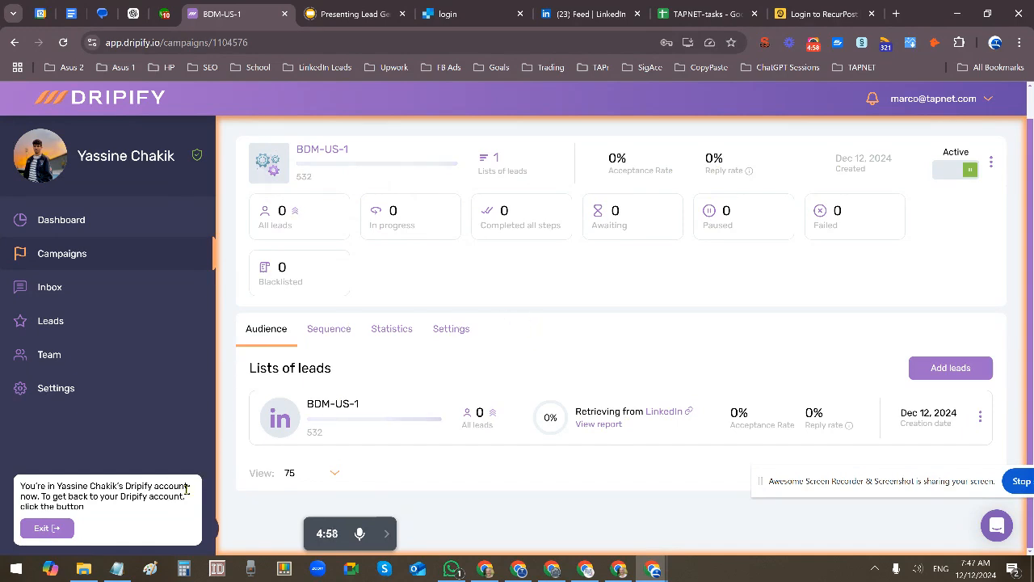
pyautogui.moveTo(50, 287)
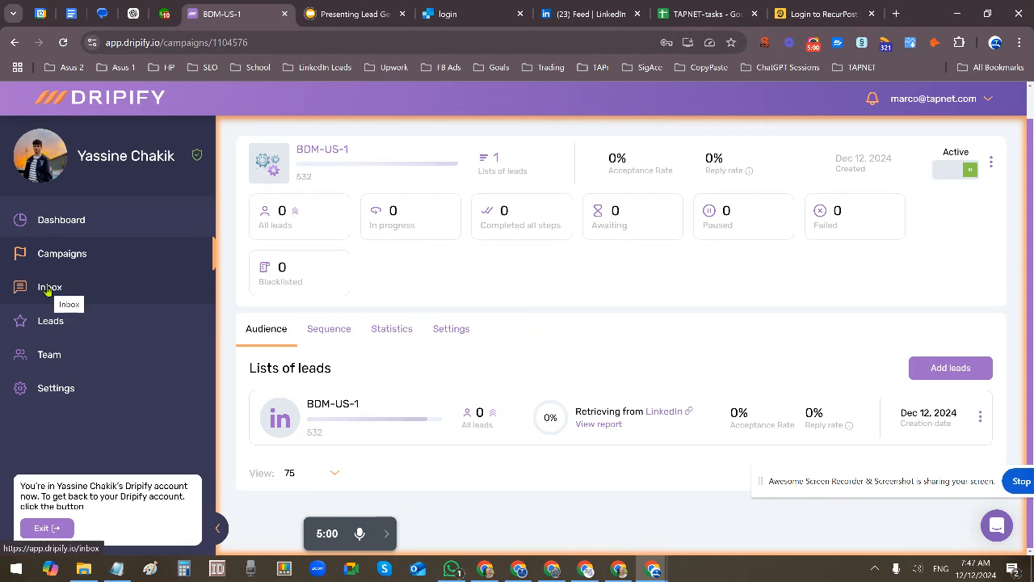
# Step: Open the Inbox from the left sidebar
pyautogui.click(50, 287)
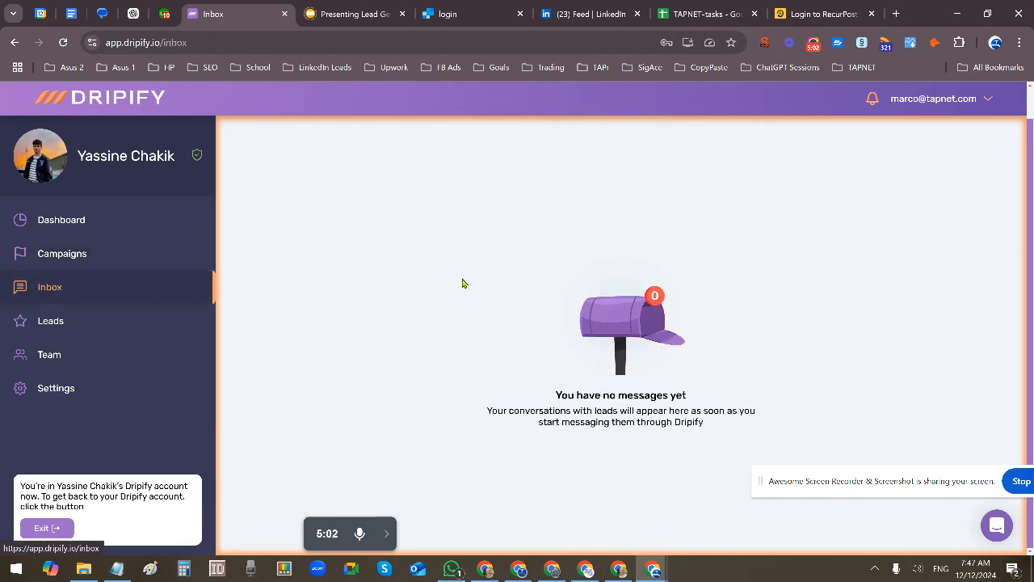
pyautogui.moveTo(486, 363)
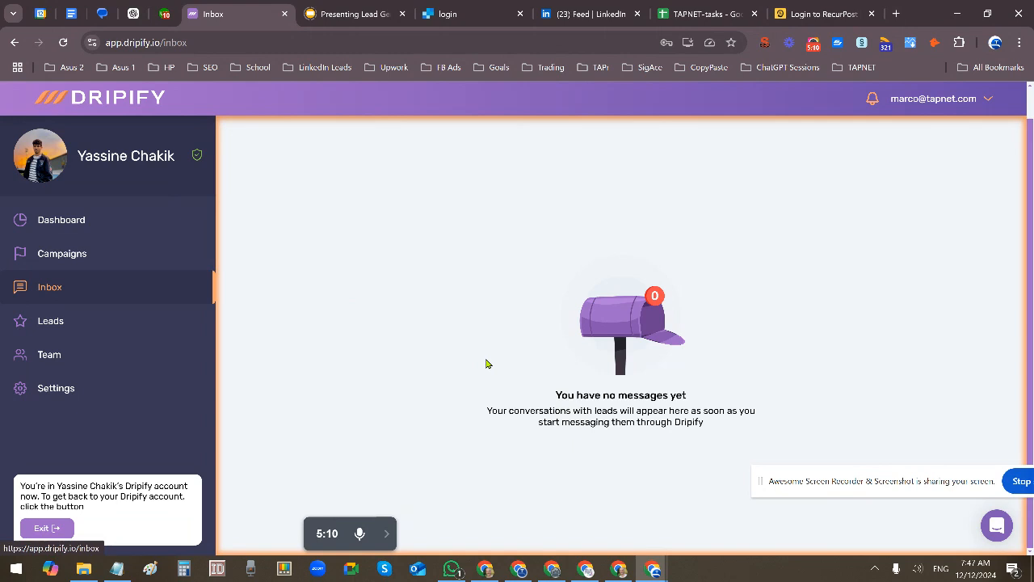
pyautogui.moveTo(196, 300)
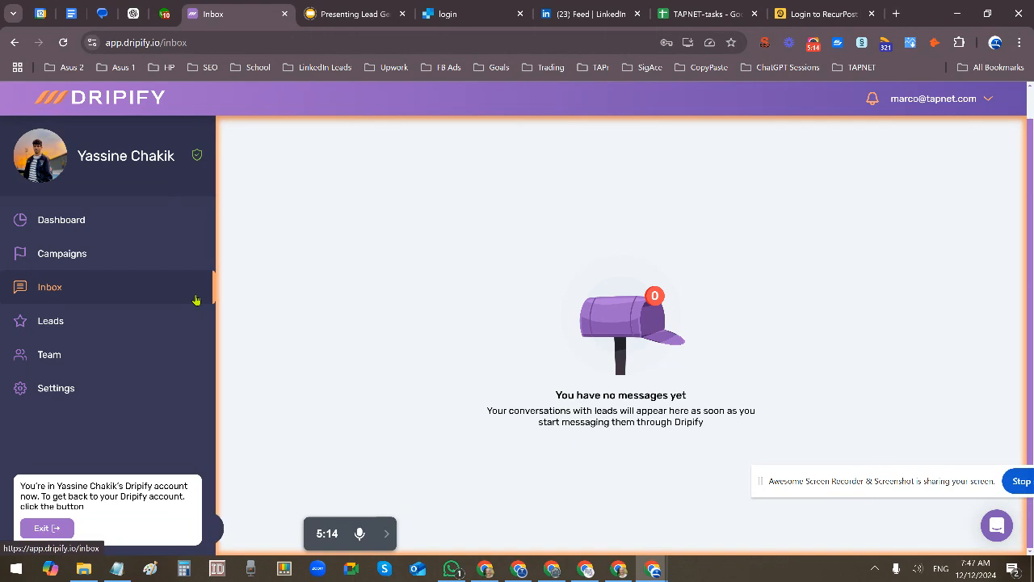
pyautogui.moveTo(235, 315)
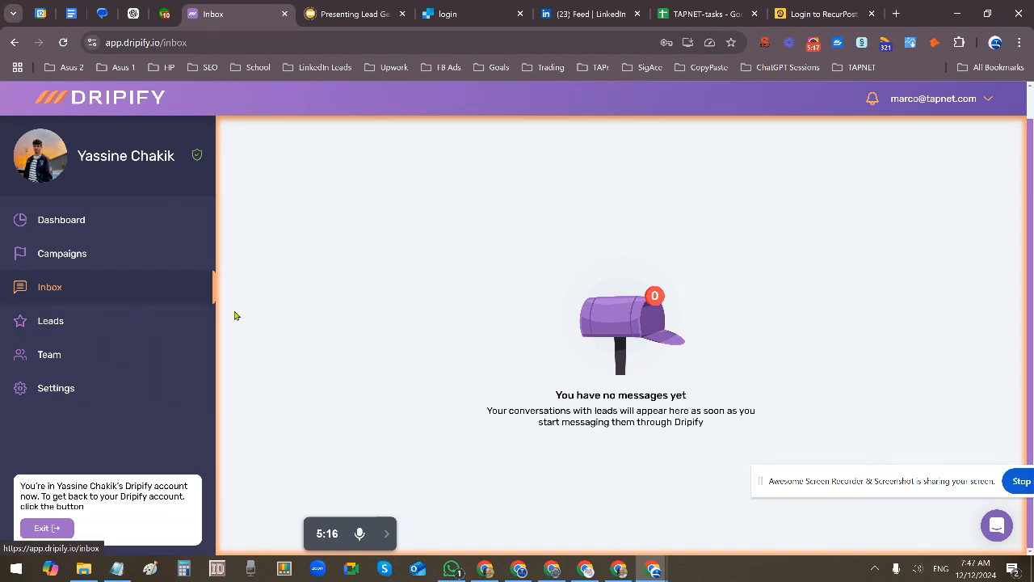
pyautogui.moveTo(105, 291)
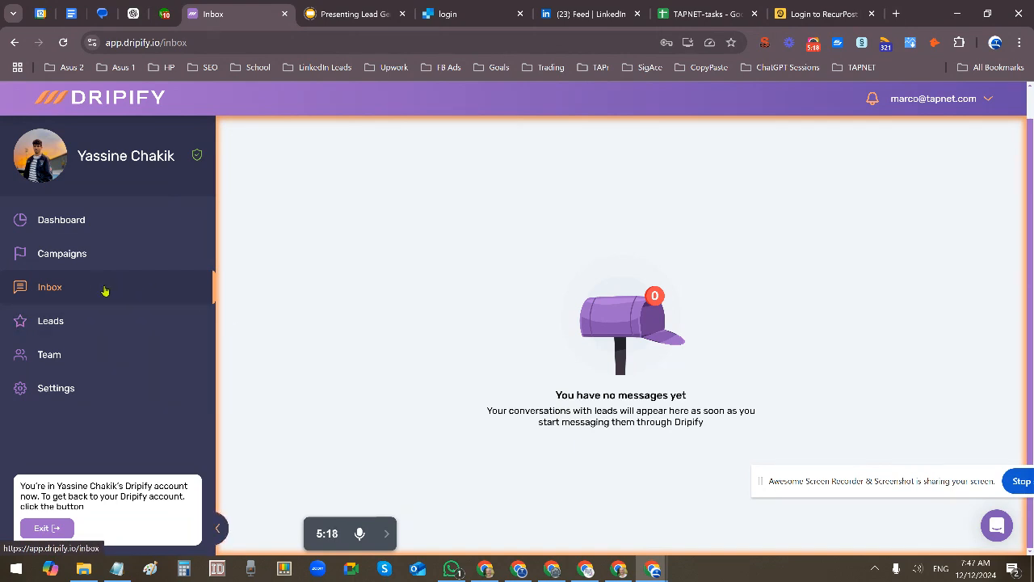
pyautogui.moveTo(216, 304)
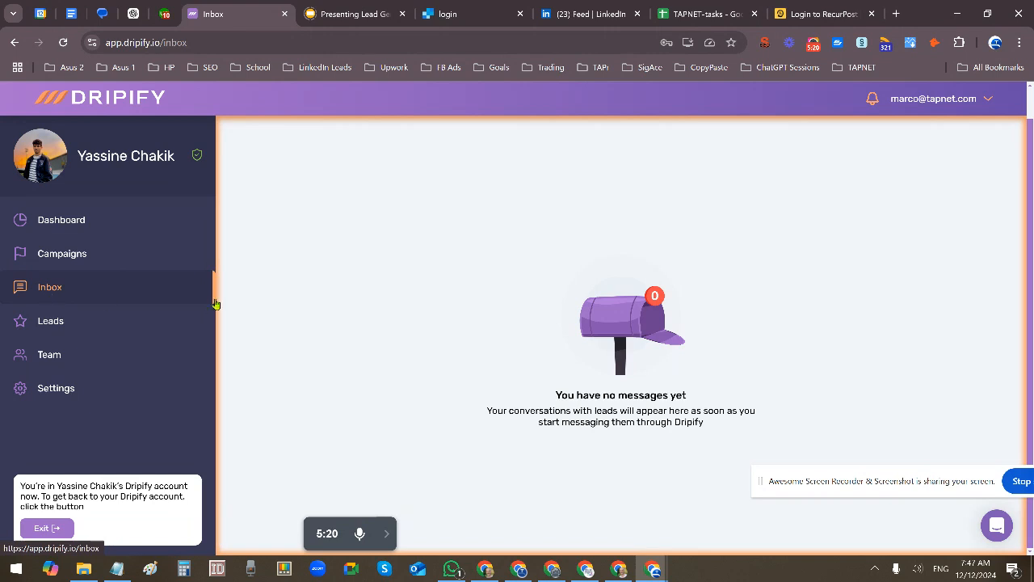
pyautogui.moveTo(241, 302)
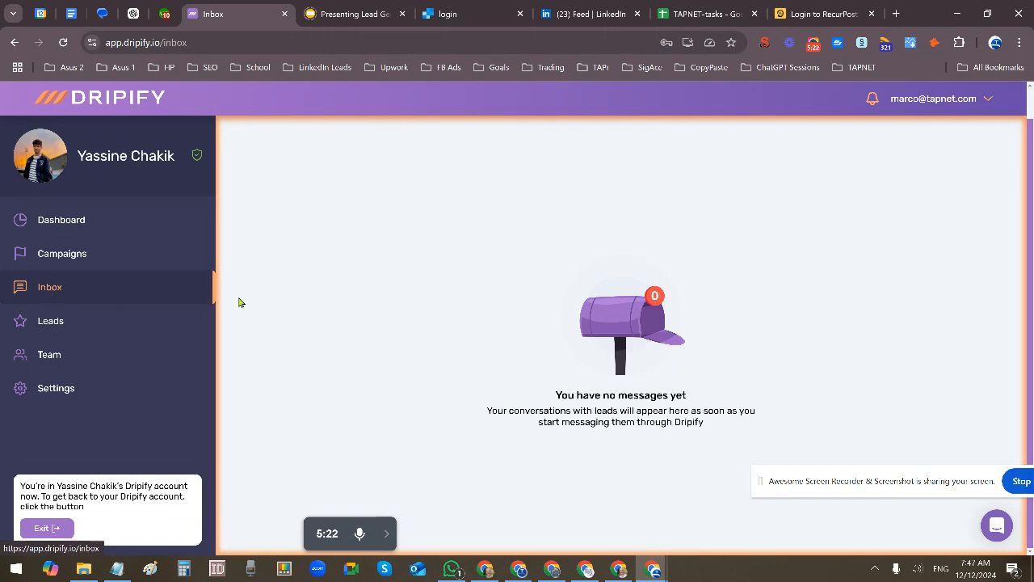
pyautogui.moveTo(305, 296)
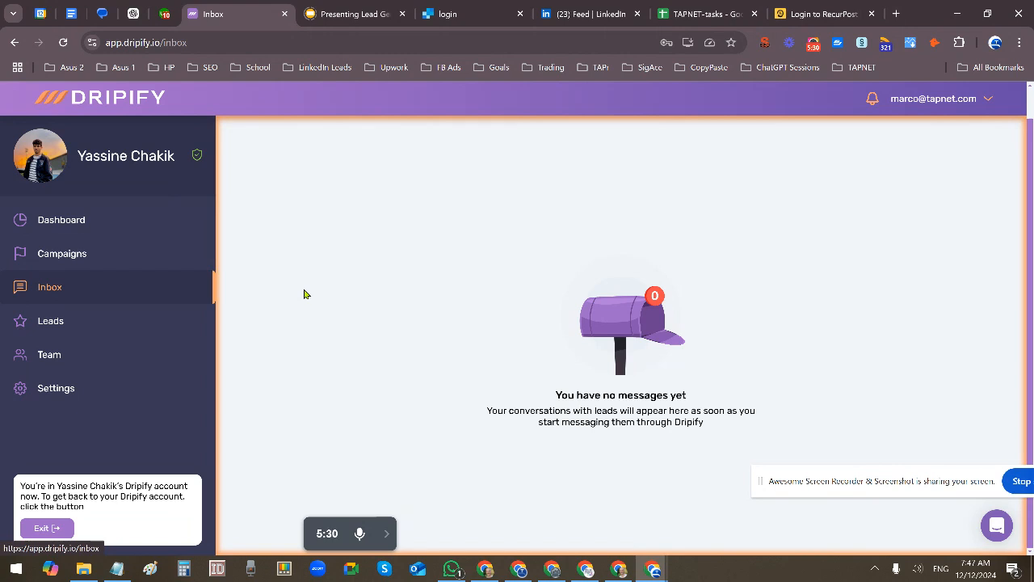
pyautogui.moveTo(269, 327)
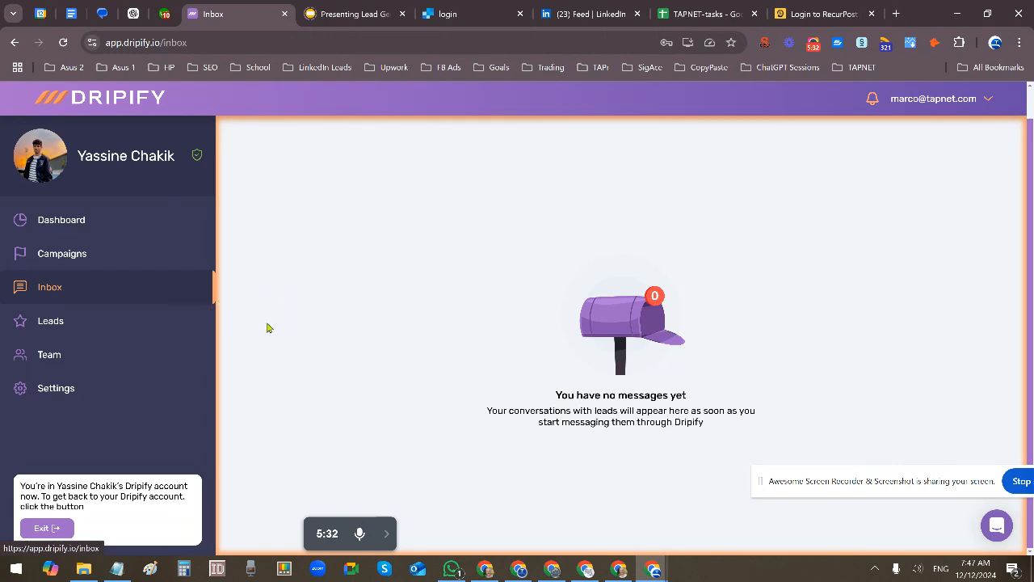
pyautogui.moveTo(296, 334)
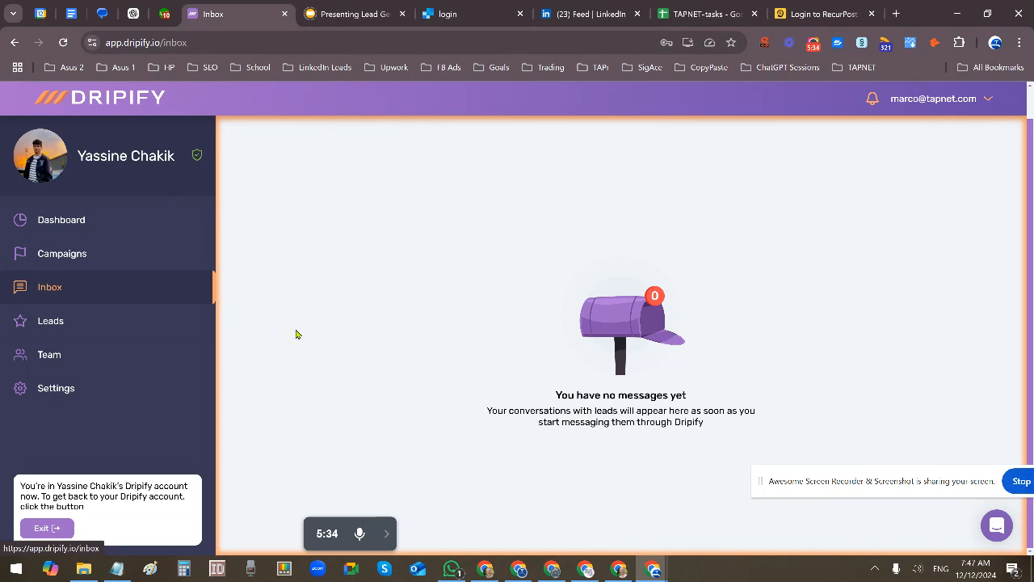
pyautogui.moveTo(323, 309)
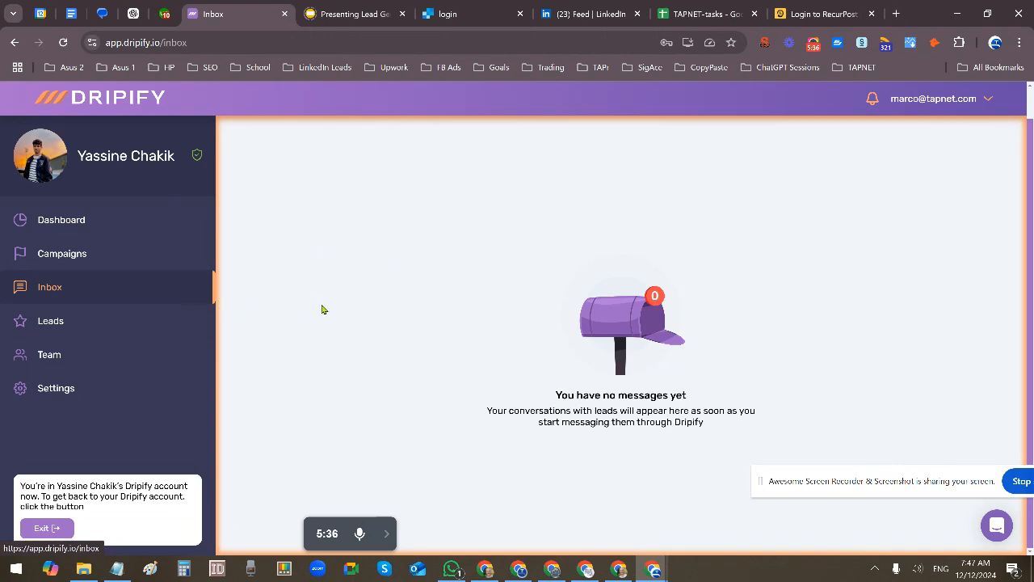
pyautogui.moveTo(290, 301)
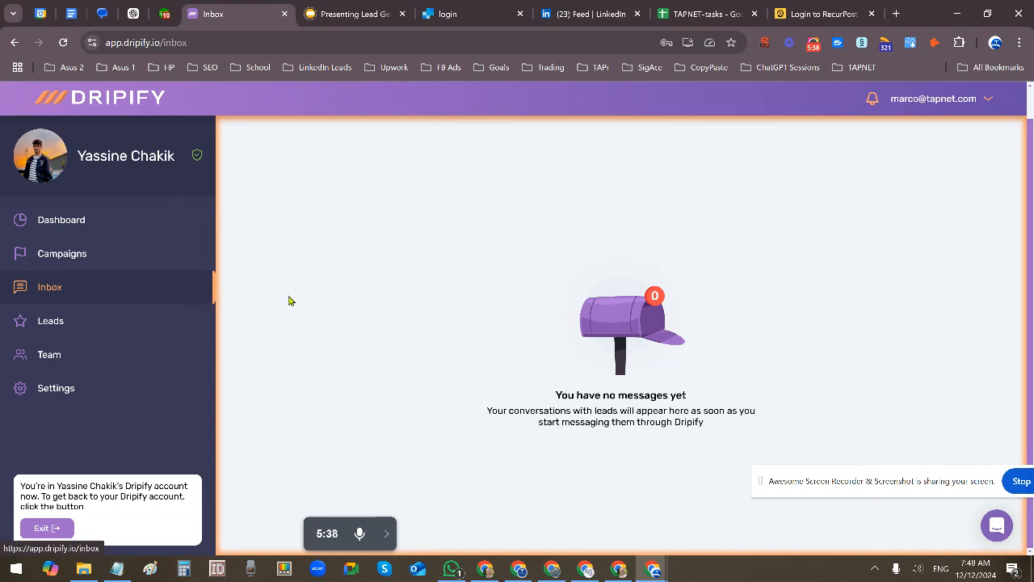
pyautogui.moveTo(405, 486)
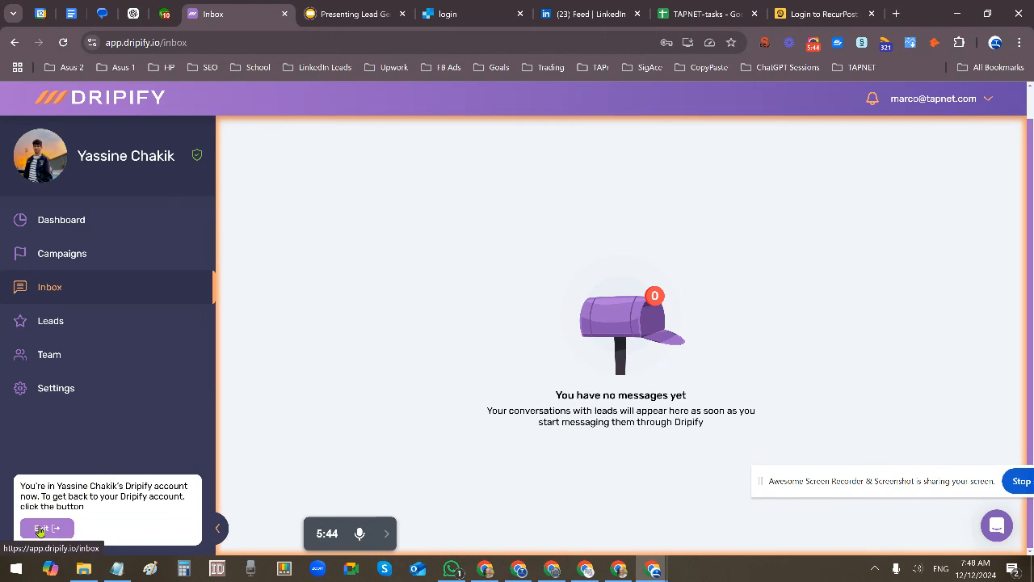
# Step: Exit the member's account and close the member row's action menu
pyautogui.click(41, 529)
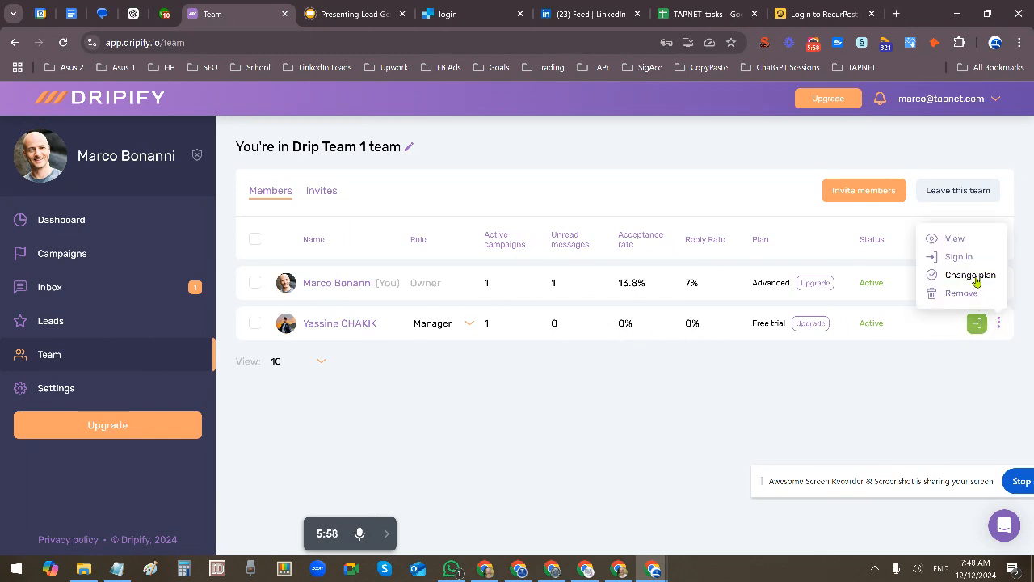
pyautogui.click(848, 368)
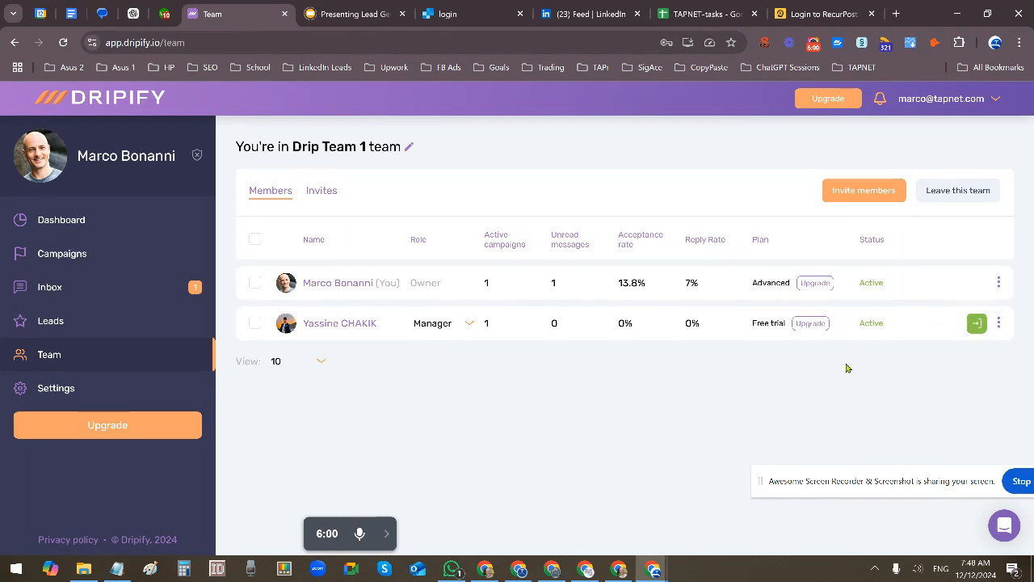
pyautogui.moveTo(504, 355)
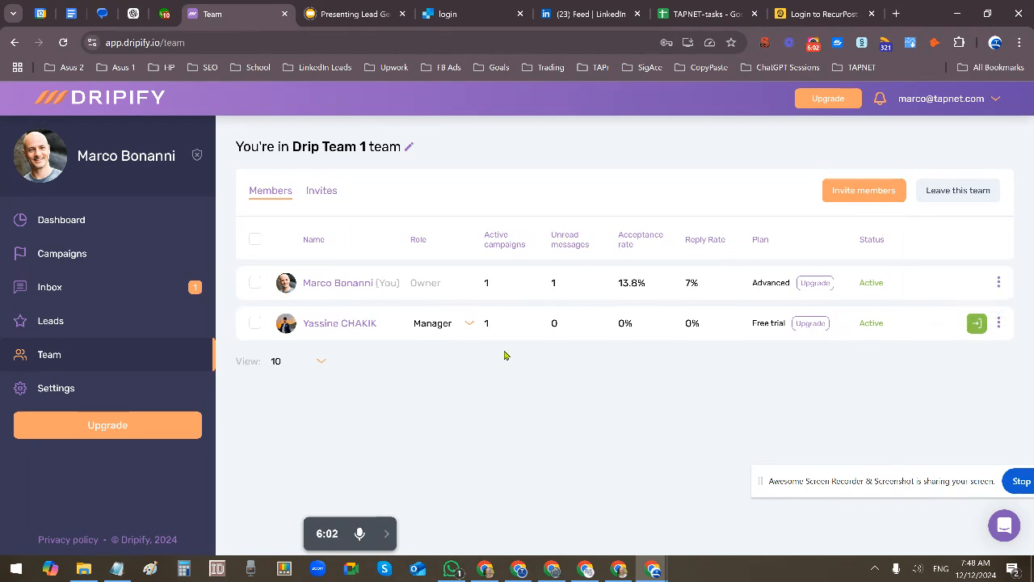
pyautogui.moveTo(426, 340)
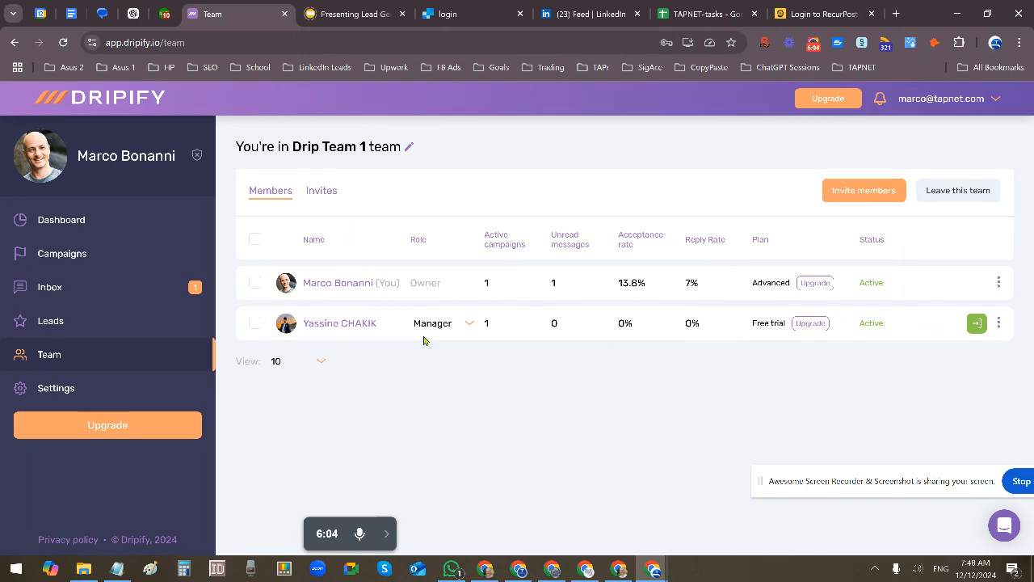
pyautogui.moveTo(317, 362)
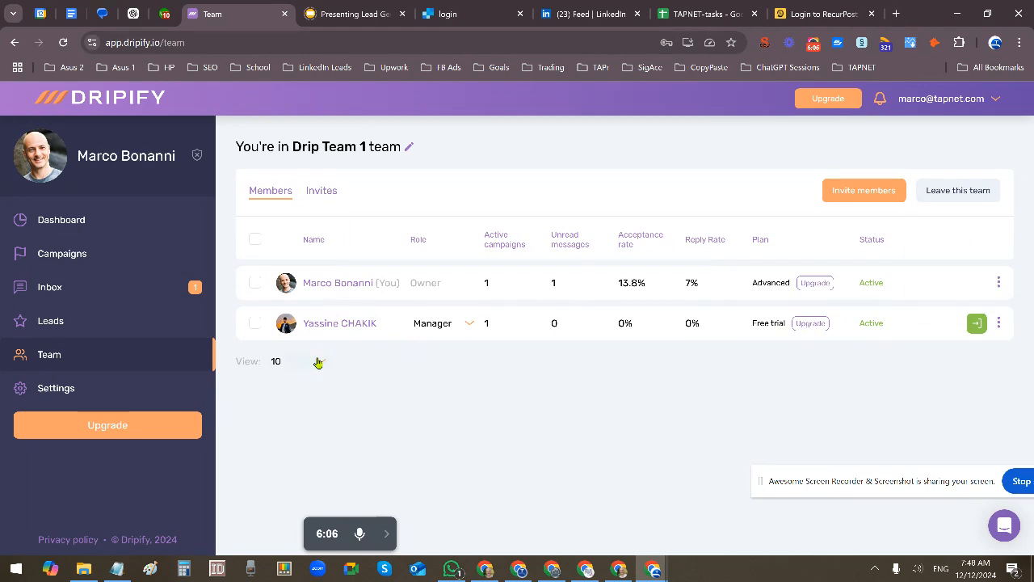
pyautogui.moveTo(291, 360)
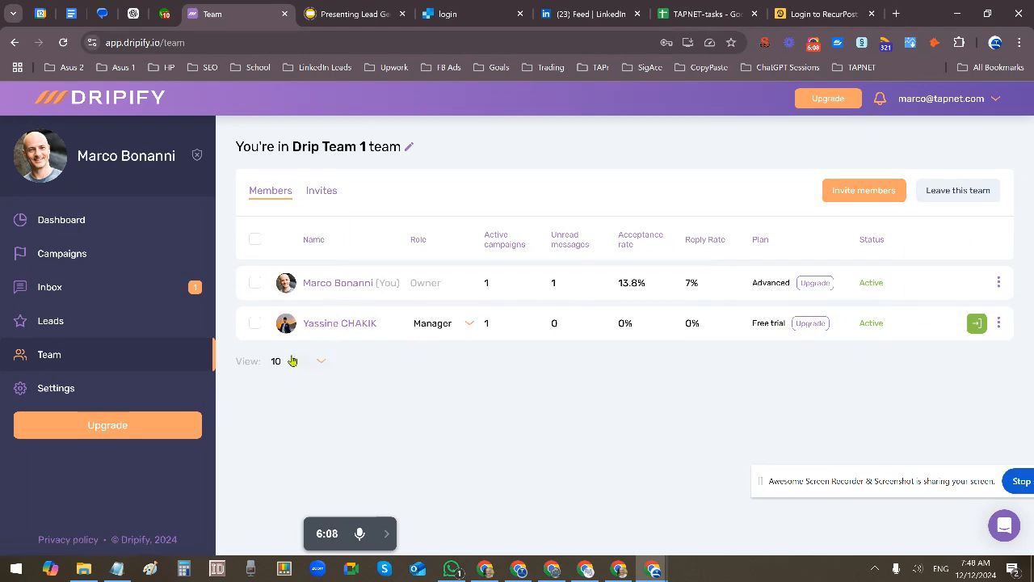